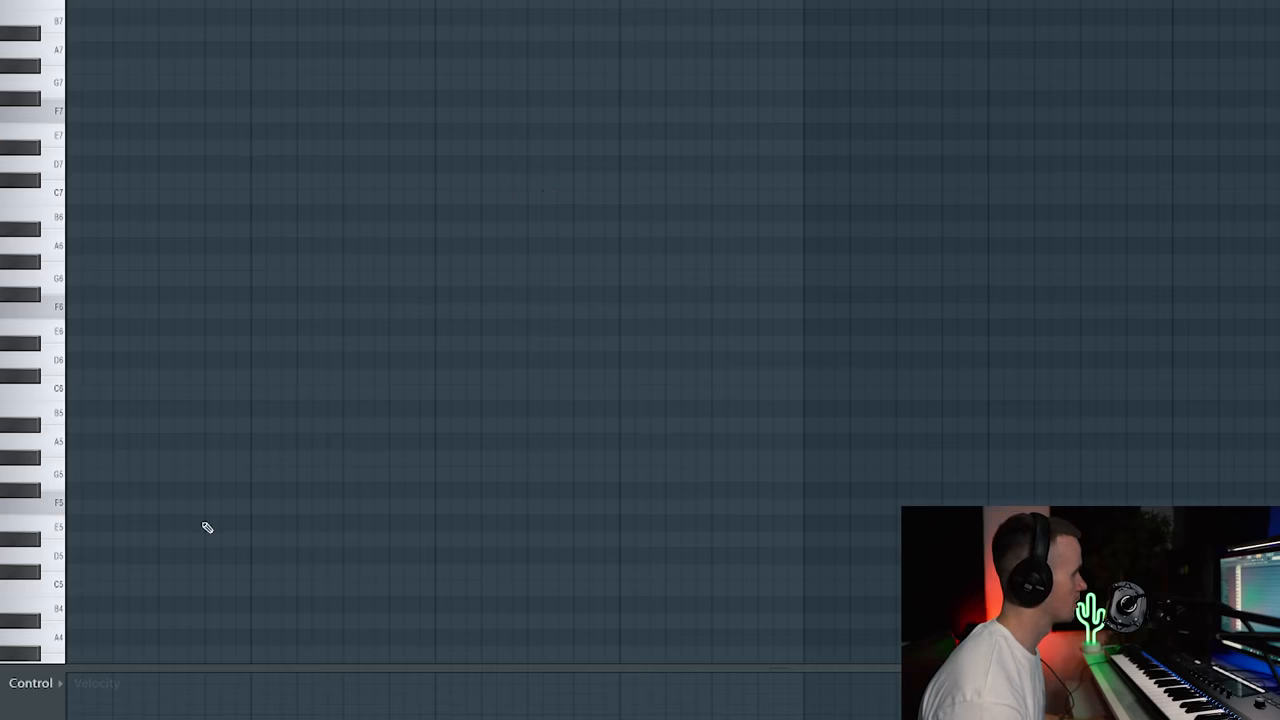
- Place the first chord note, stretch it across several beats, and add a second chord note
{"action": "left_click", "coordinate": [82, 508]}
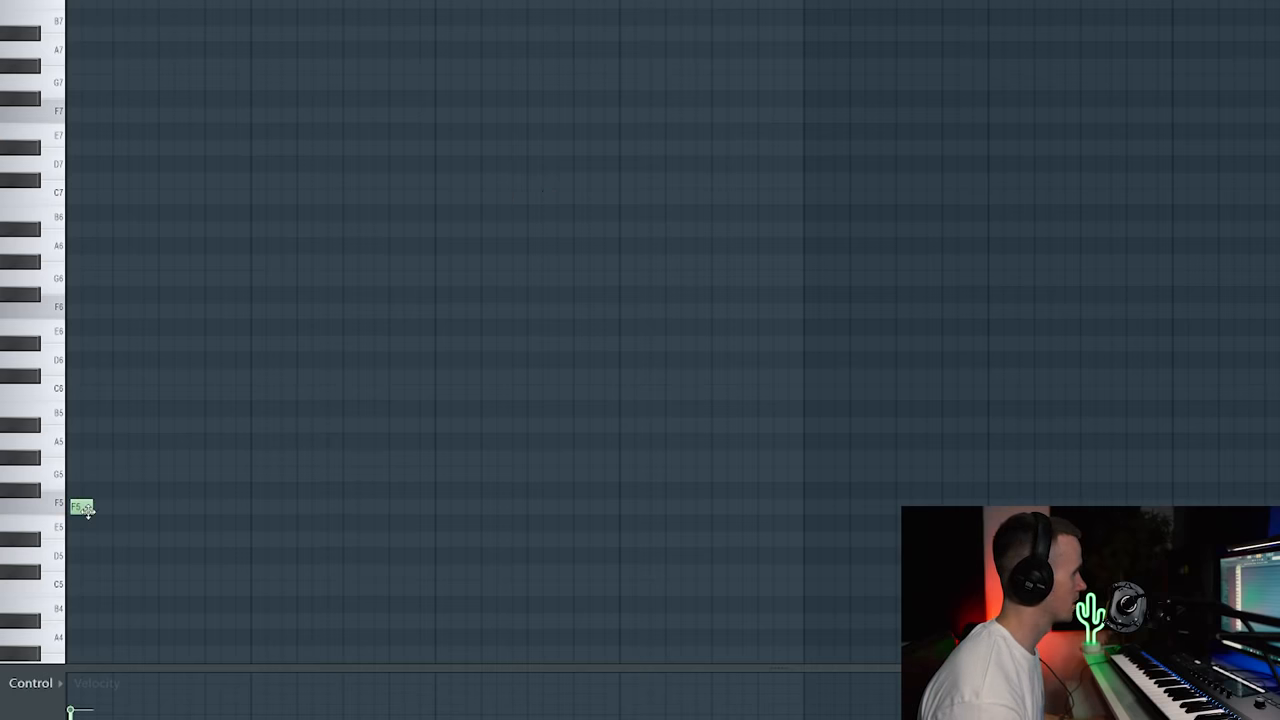
{"action": "left_click_drag", "start_coordinate": [96, 510], "coordinate": [244, 512]}
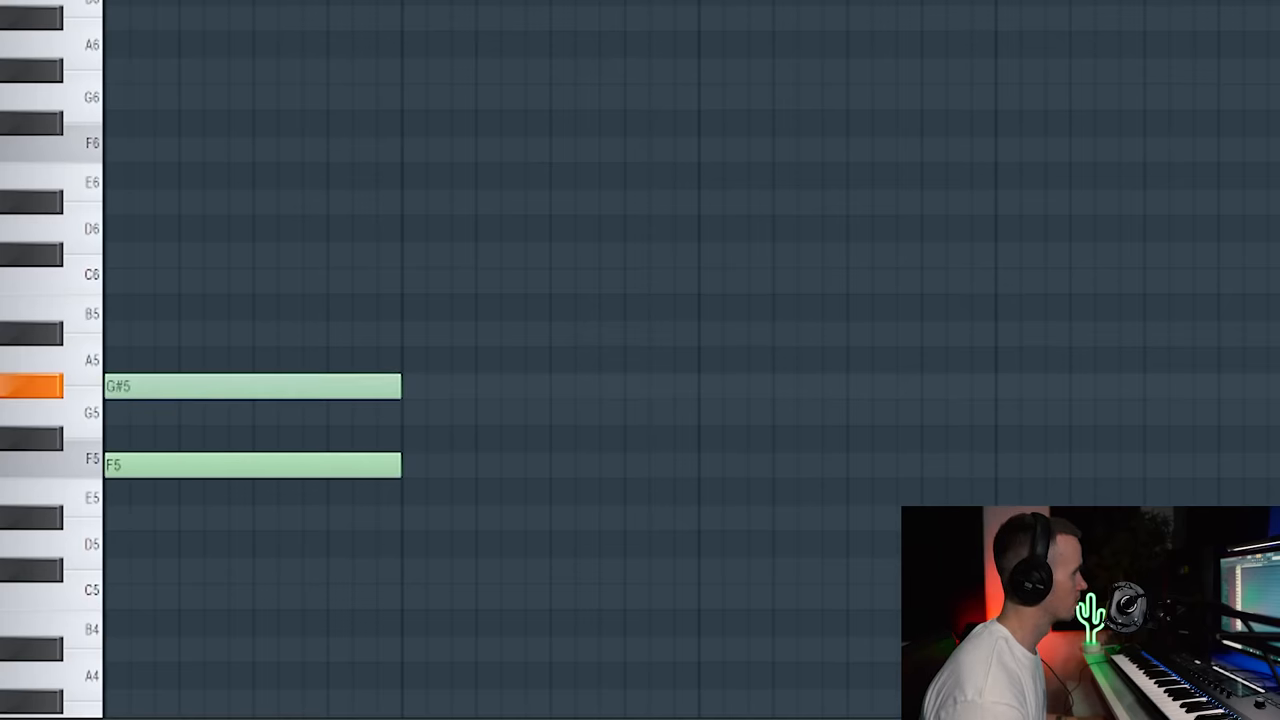
{"action": "left_click", "coordinate": [250, 280]}
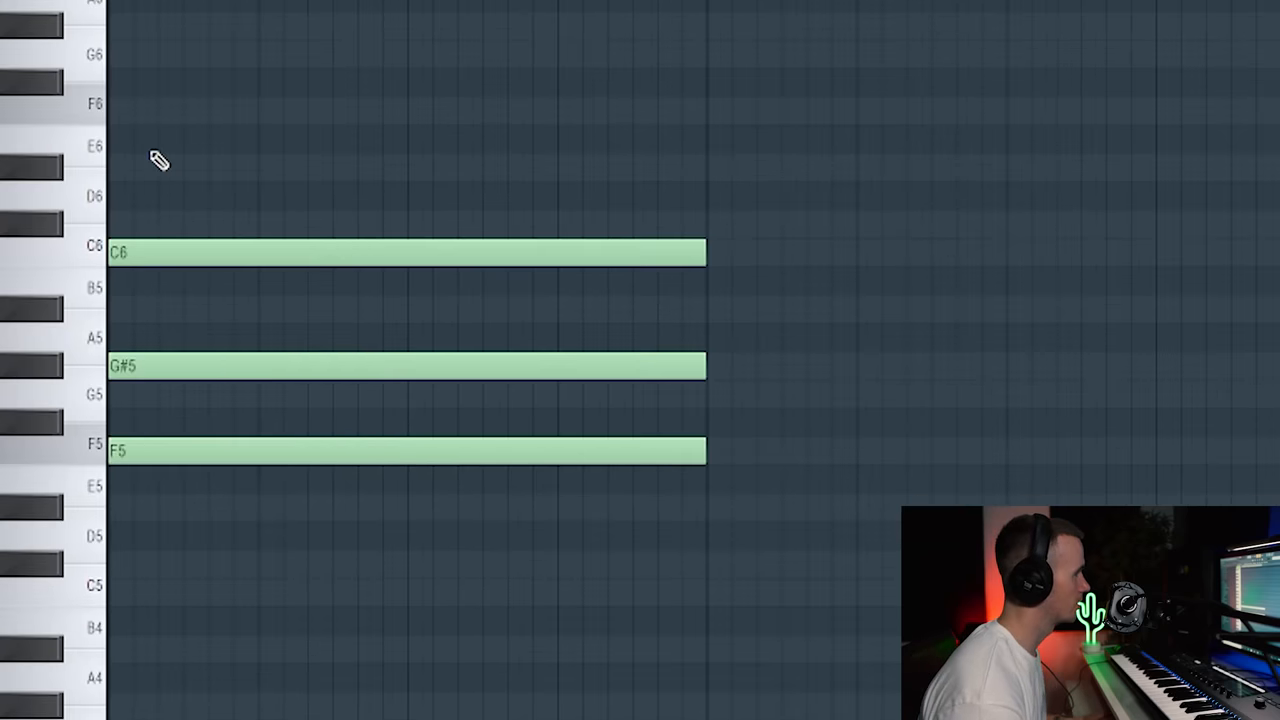
{"action": "mouse_move", "coordinate": [172, 166]}
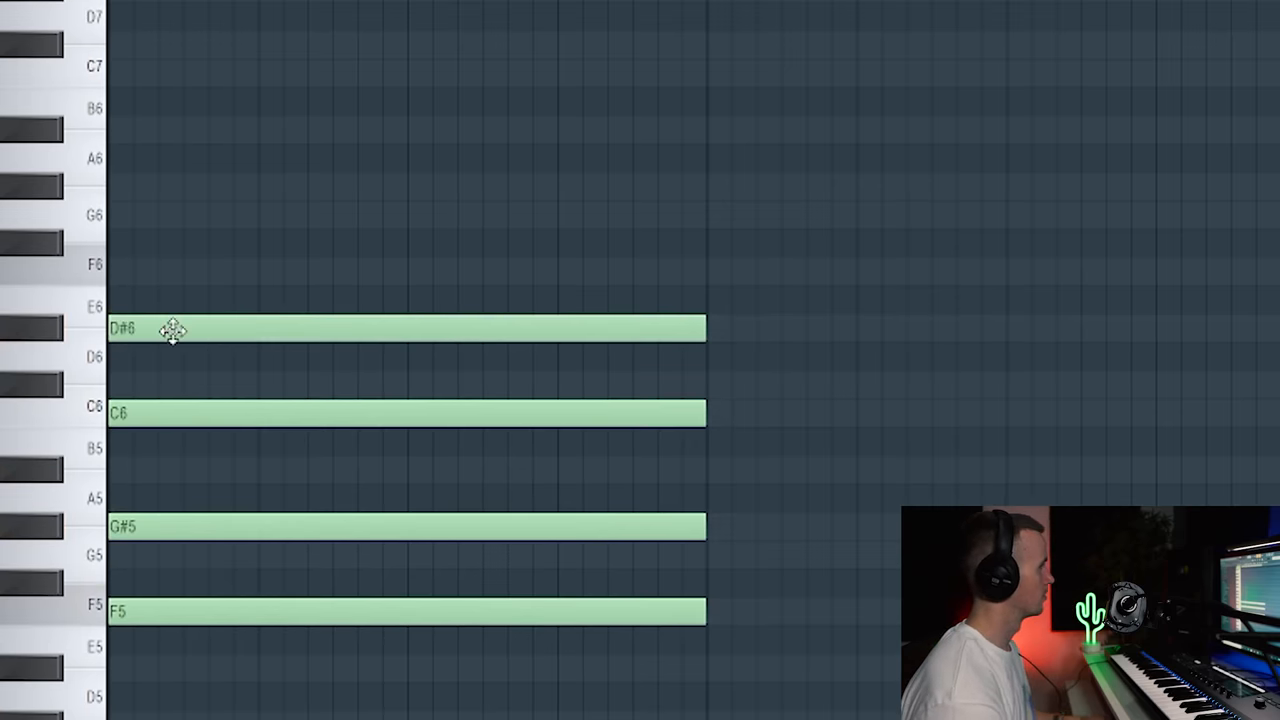
- Delay one chord note's start and nudge the G5 note into place for a rolling voicing
{"action": "left_click_drag", "start_coordinate": [172, 328], "coordinate": [156, 186]}
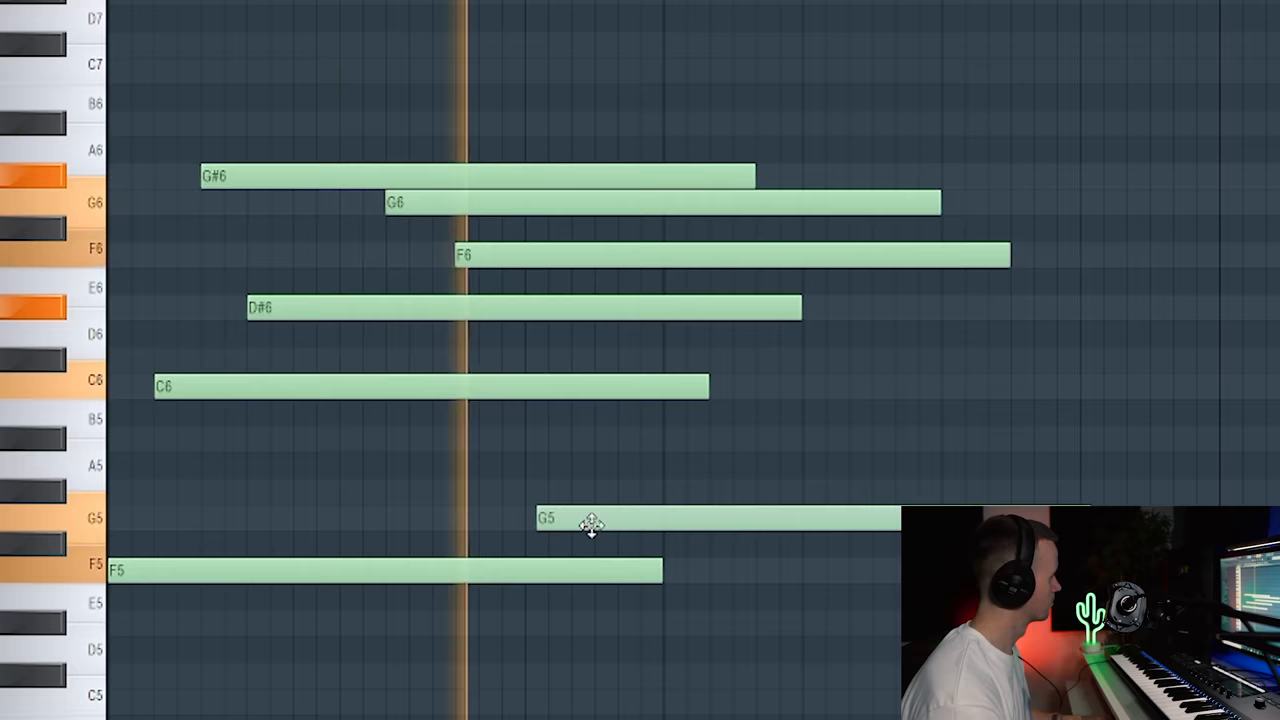
{"action": "left_click_drag", "start_coordinate": [590, 516], "coordinate": [582, 492]}
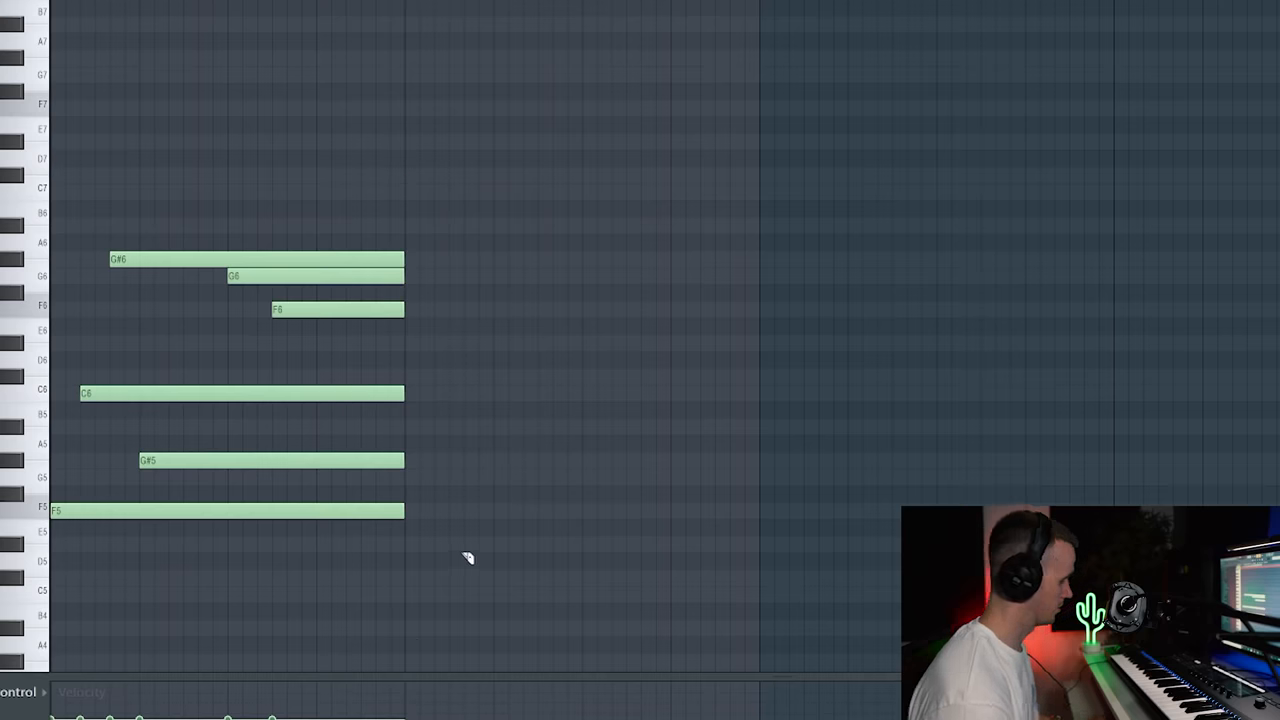
{"action": "mouse_move", "coordinate": [152, 216]}
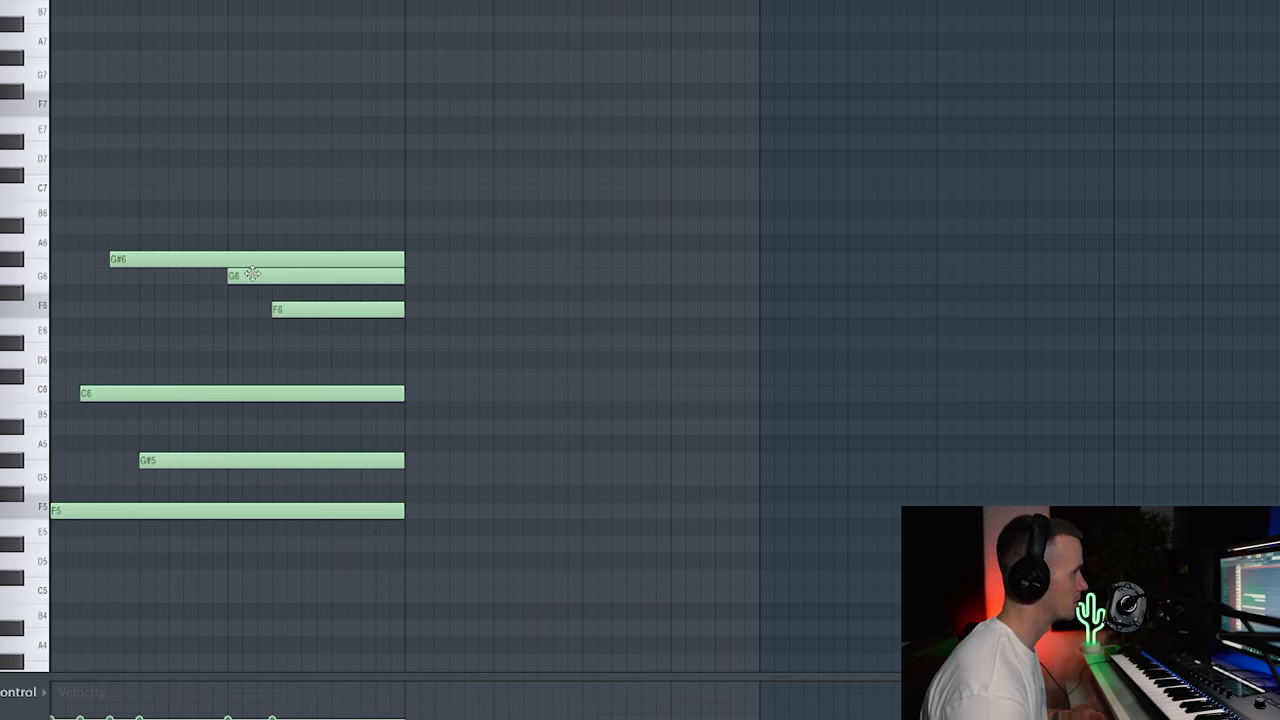
{"action": "mouse_move", "coordinate": [496, 412]}
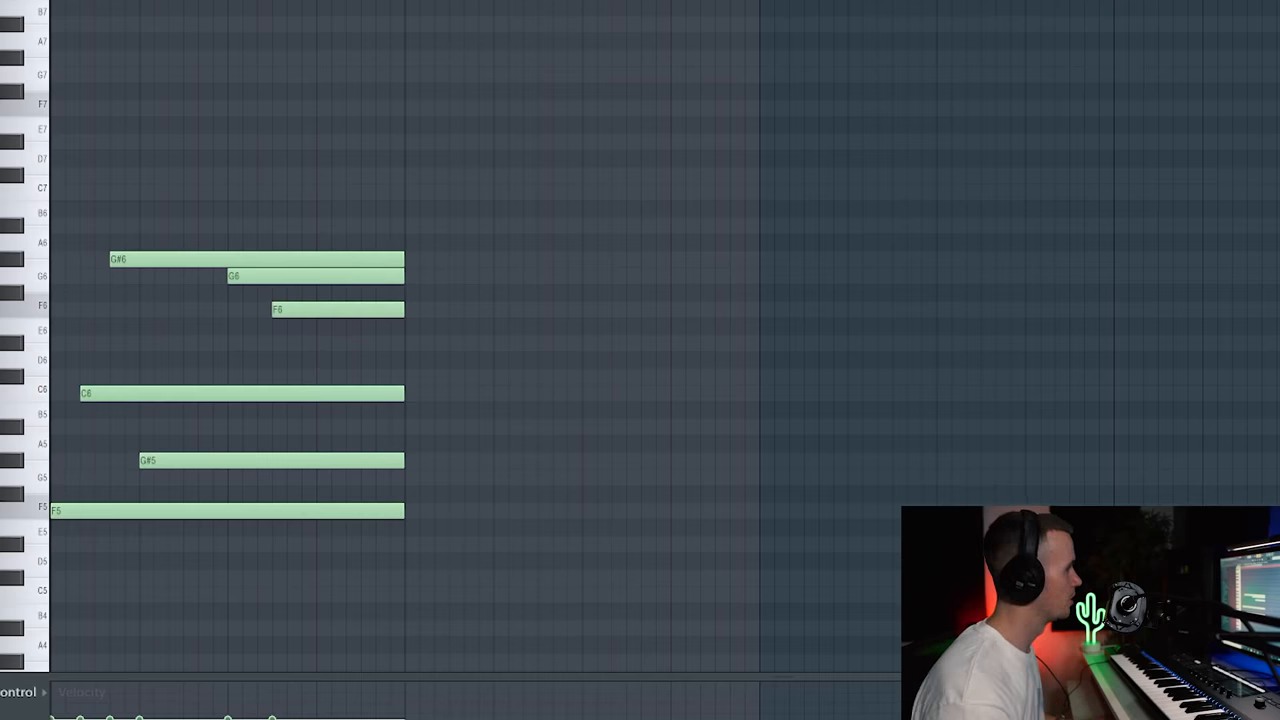
{"action": "mouse_move", "coordinate": [144, 280]}
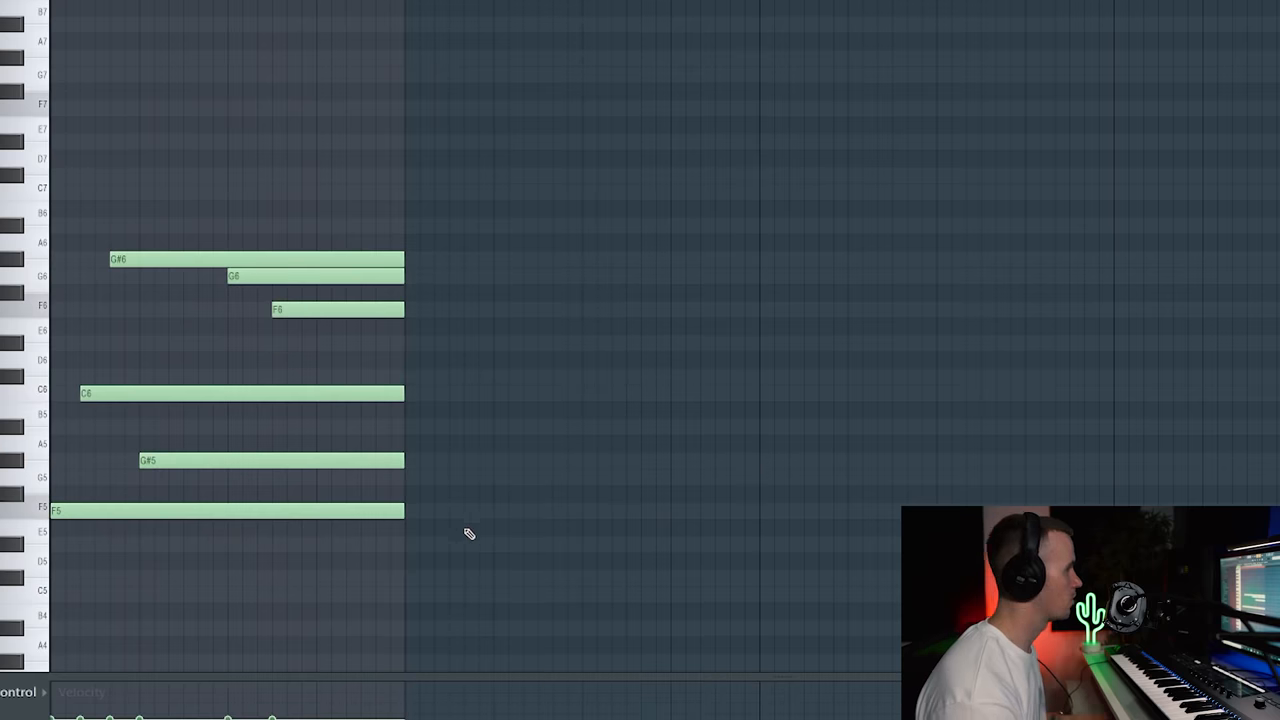
{"action": "mouse_move", "coordinate": [488, 580]}
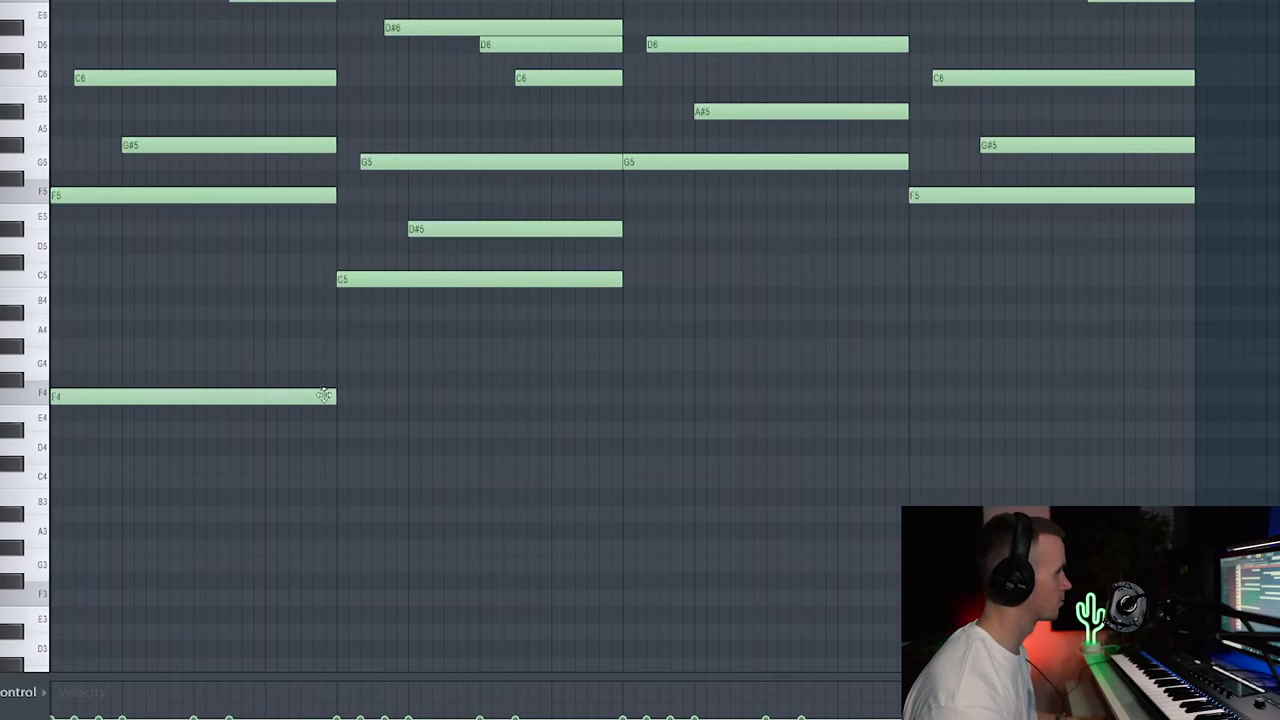
- Stretch the low bass note under the first chord to its full length
{"action": "left_click_drag", "start_coordinate": [340, 480], "coordinate": [630, 480]}
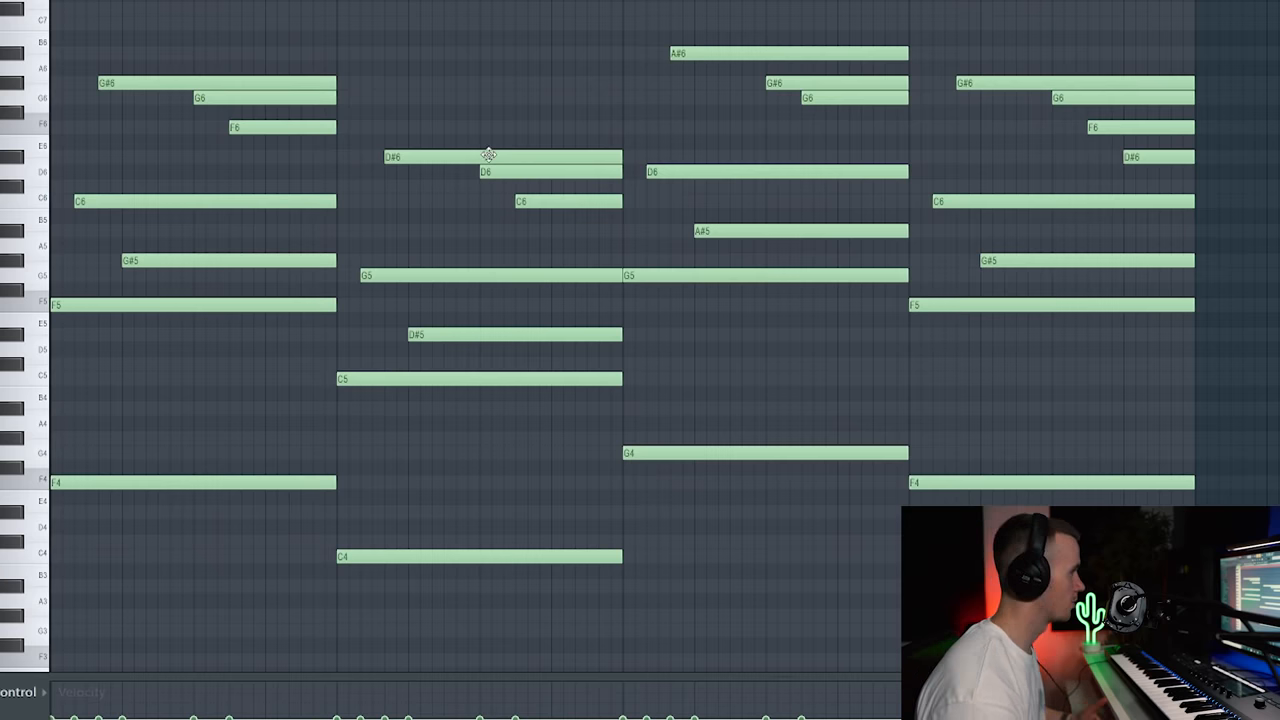
{"action": "mouse_move", "coordinate": [444, 132]}
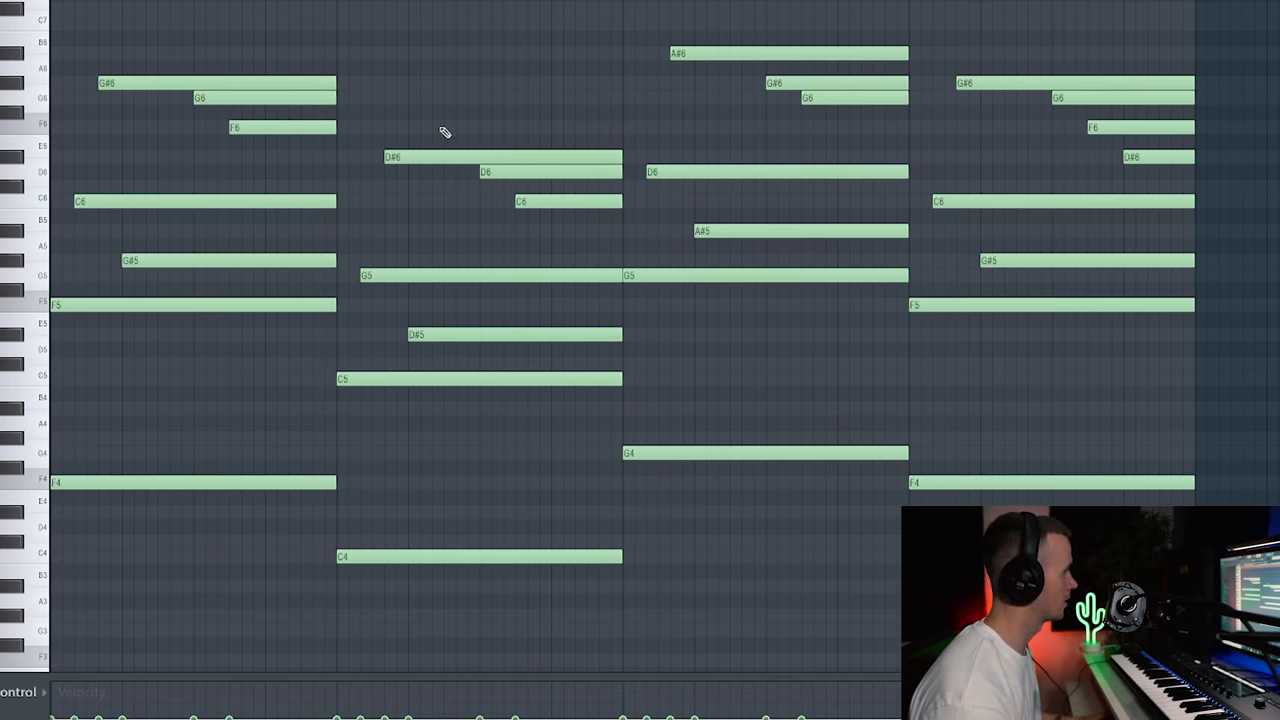
{"action": "mouse_move", "coordinate": [196, 444]}
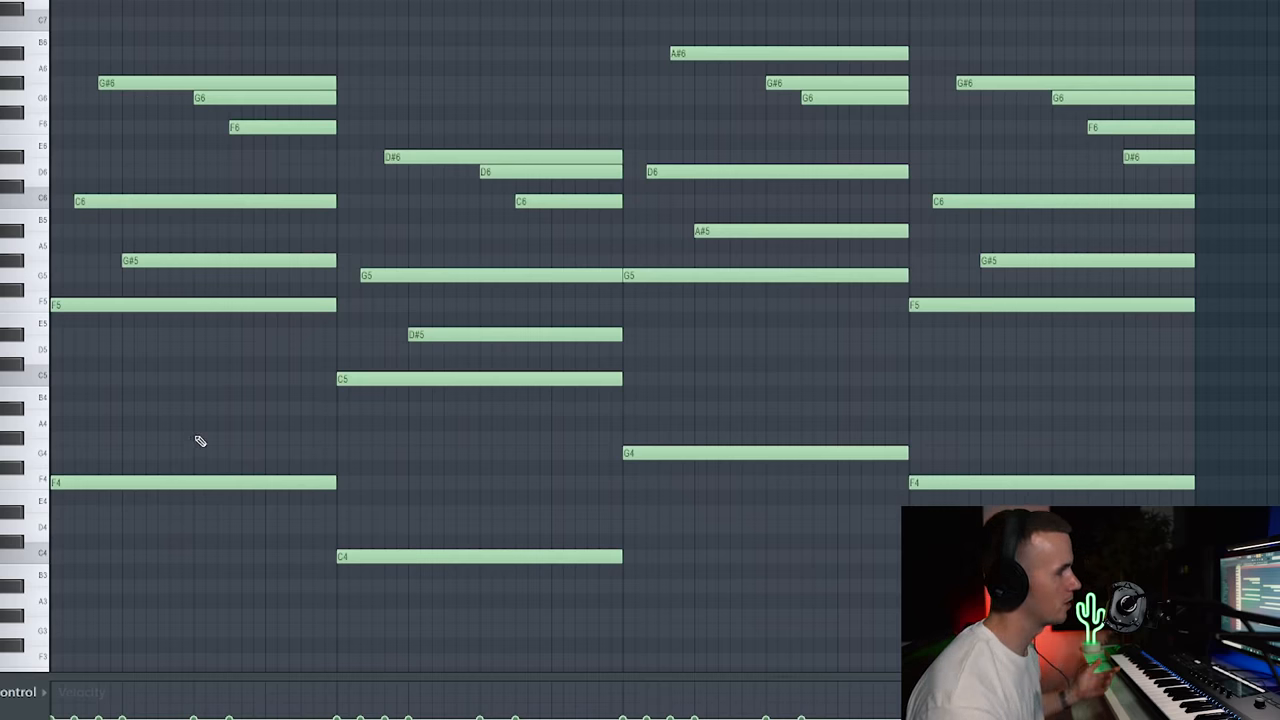
{"action": "mouse_move", "coordinate": [128, 360]}
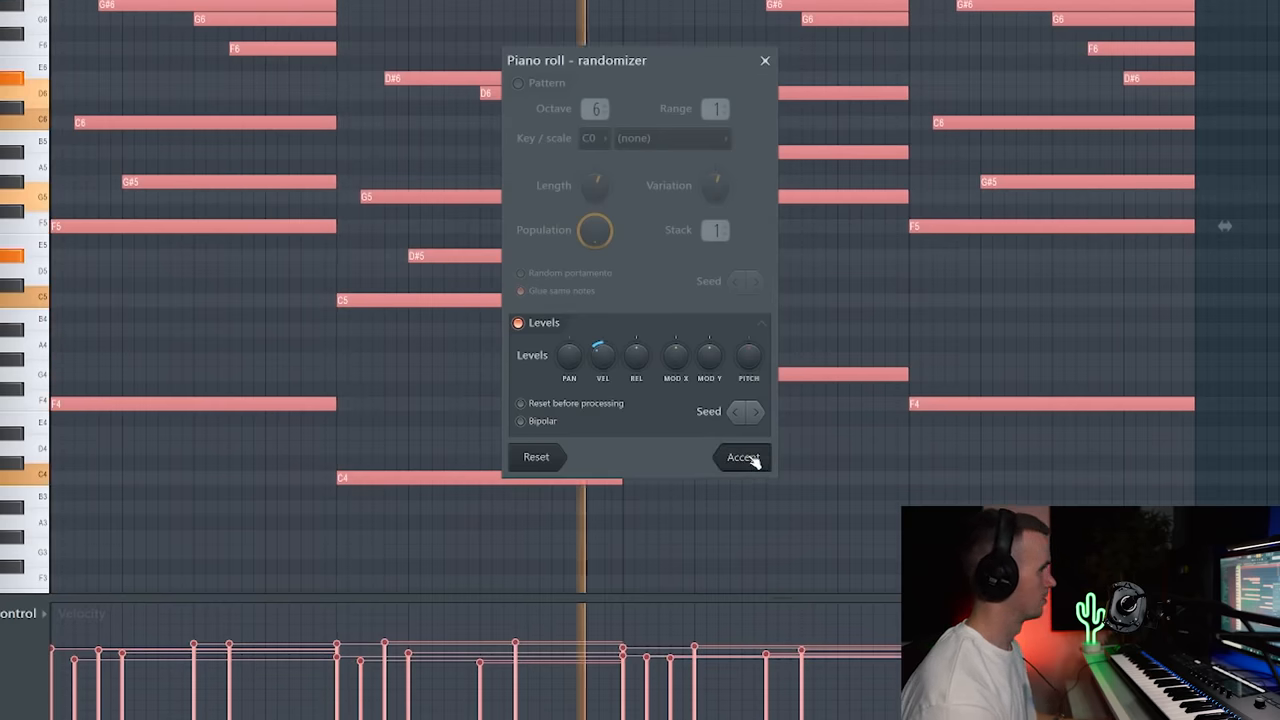
- Accept the Randomize tool's velocity levels for all selected chord notes
{"action": "left_click", "coordinate": [742, 456]}
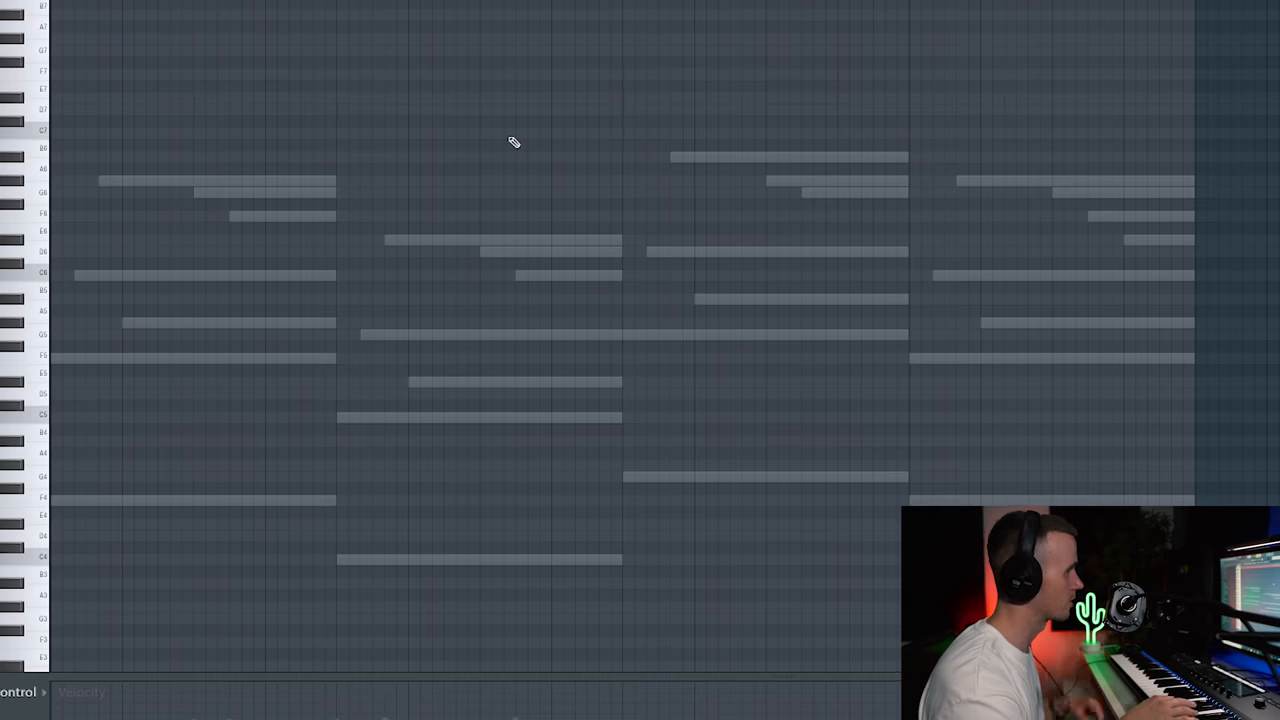
{"action": "mouse_move", "coordinate": [264, 206]}
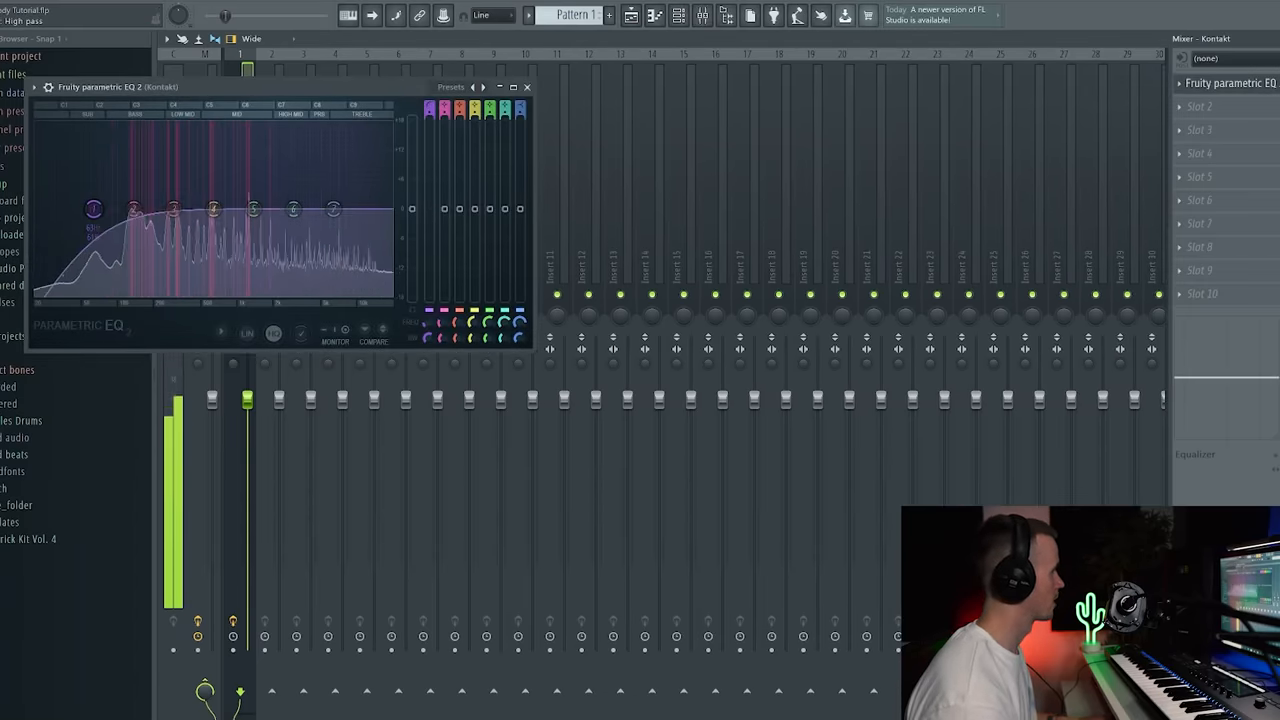
- Drag the Parametric EQ 2 low band to roll off the guitar's bass frequencies
{"action": "left_click_drag", "start_coordinate": [92, 208], "coordinate": [128, 208]}
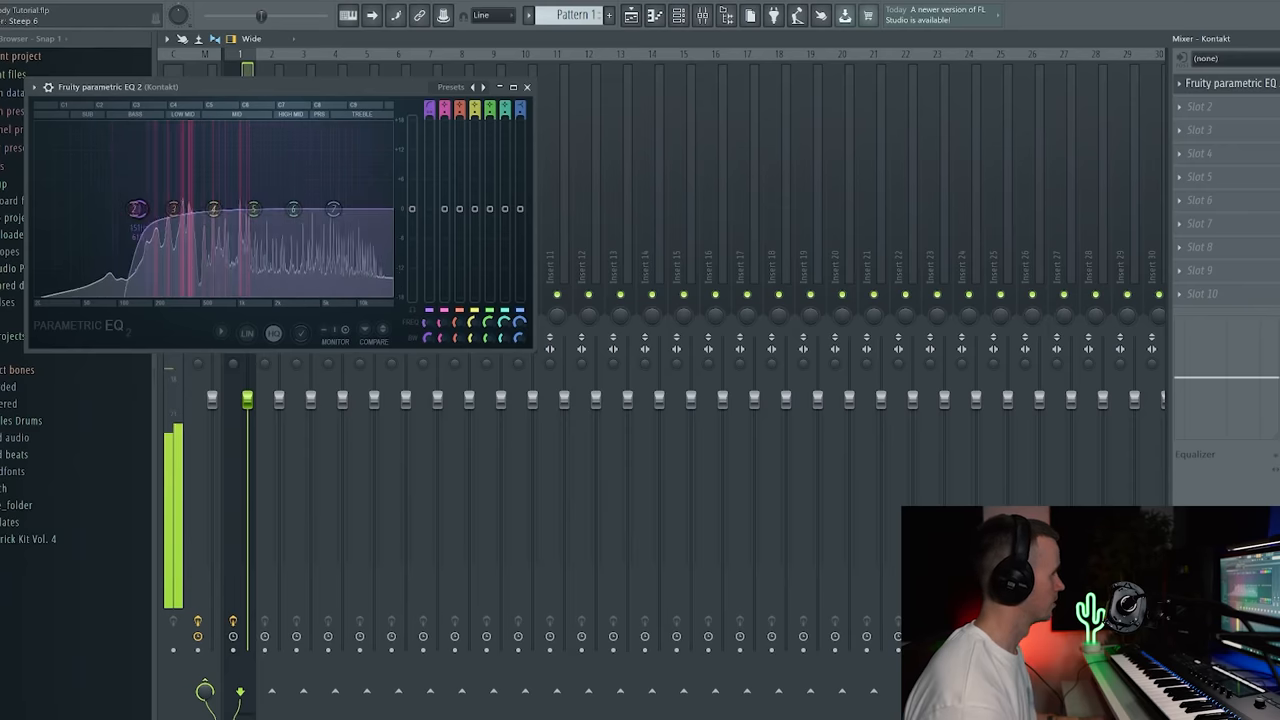
- Load RC-20 Retro Color into the next effect slot and adjust its texture amount
{"action": "left_click", "coordinate": [1200, 108]}
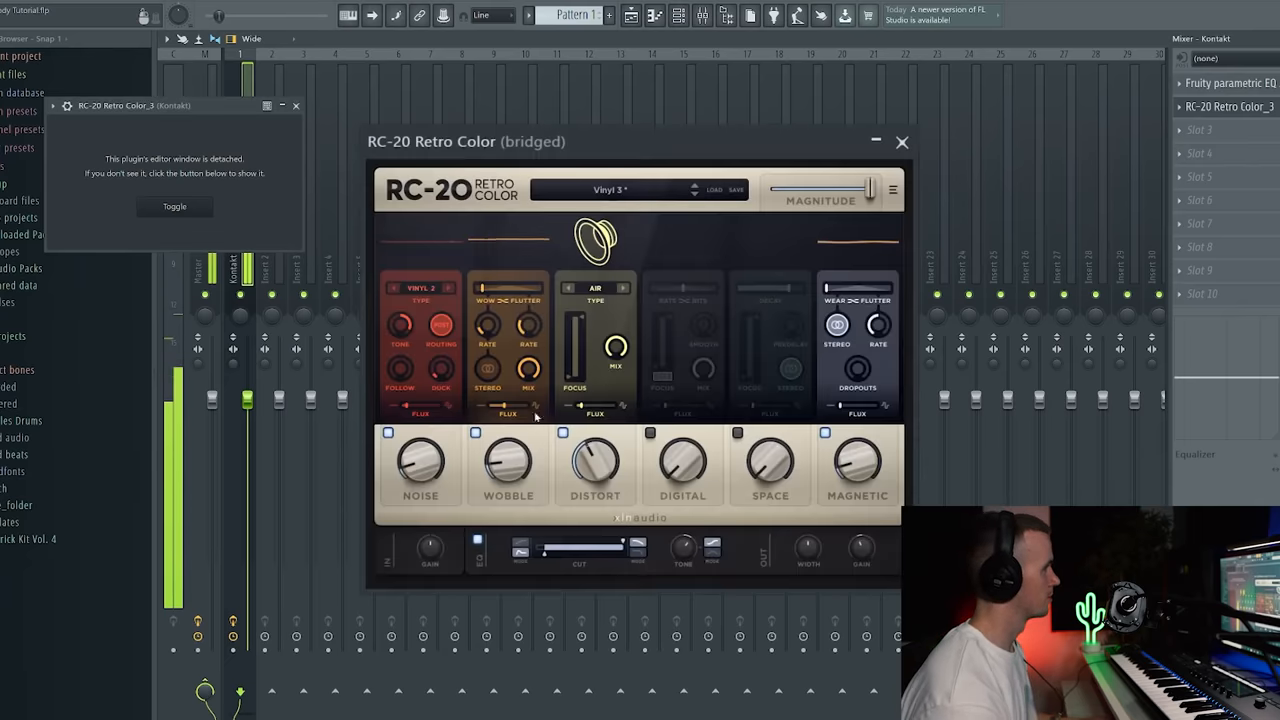
{"action": "left_click_drag", "start_coordinate": [508, 464], "coordinate": [508, 476]}
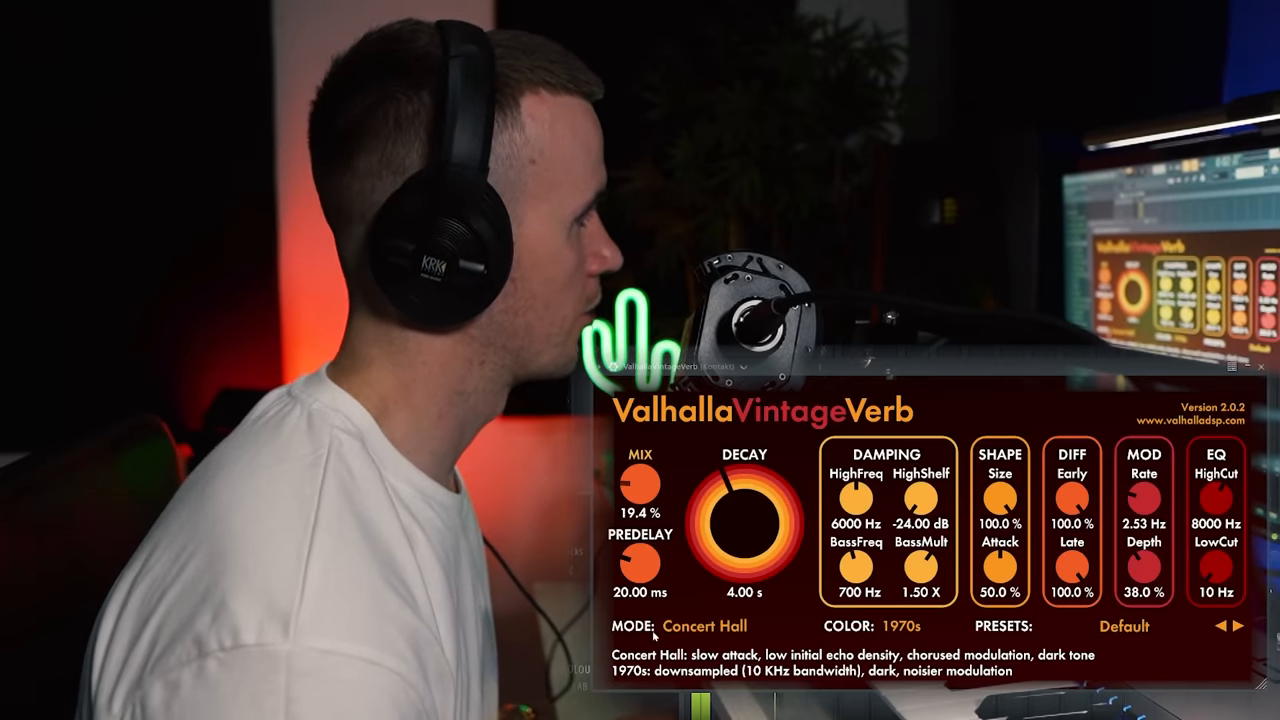
- Adjust the VintageVerb reverb amount and the Fruity Delay 2 setting on the guitar
{"action": "left_click_drag", "start_coordinate": [640, 480], "coordinate": [640, 490]}
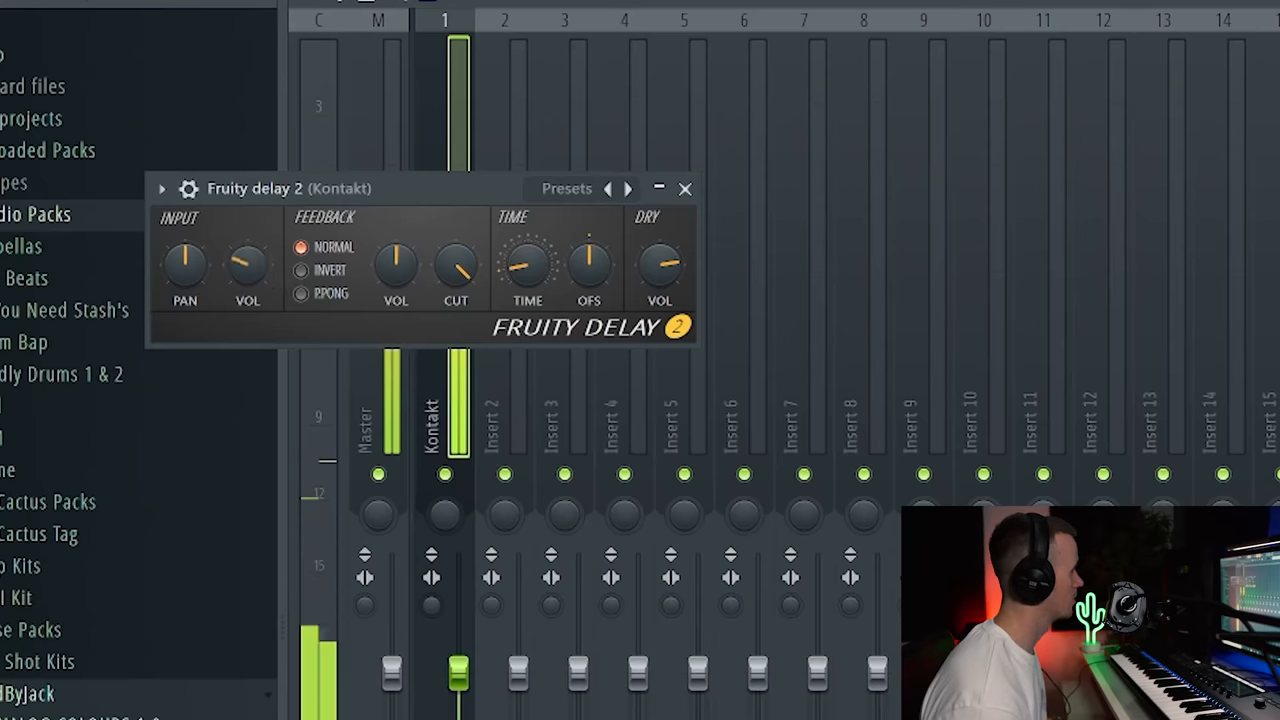
{"action": "left_click", "coordinate": [300, 292]}
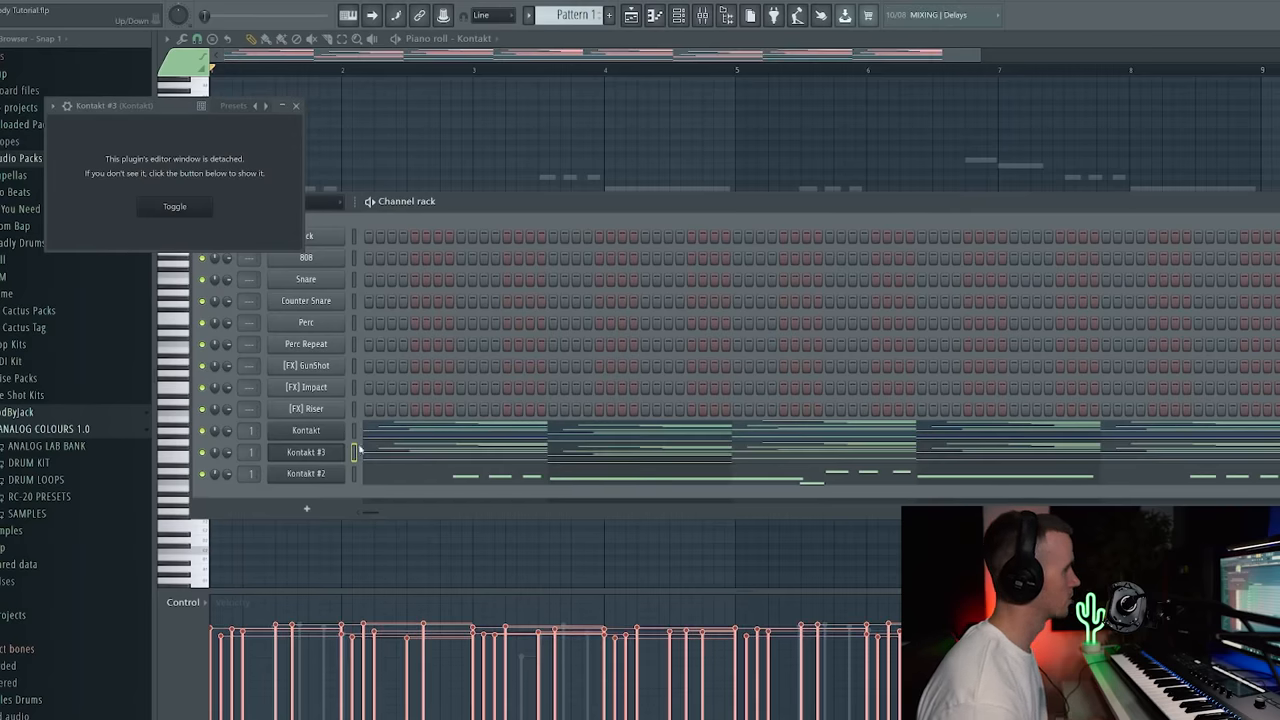
- Draw a counter-melody note over the ghosted chords and nudge it into position
{"action": "left_click", "coordinate": [296, 104]}
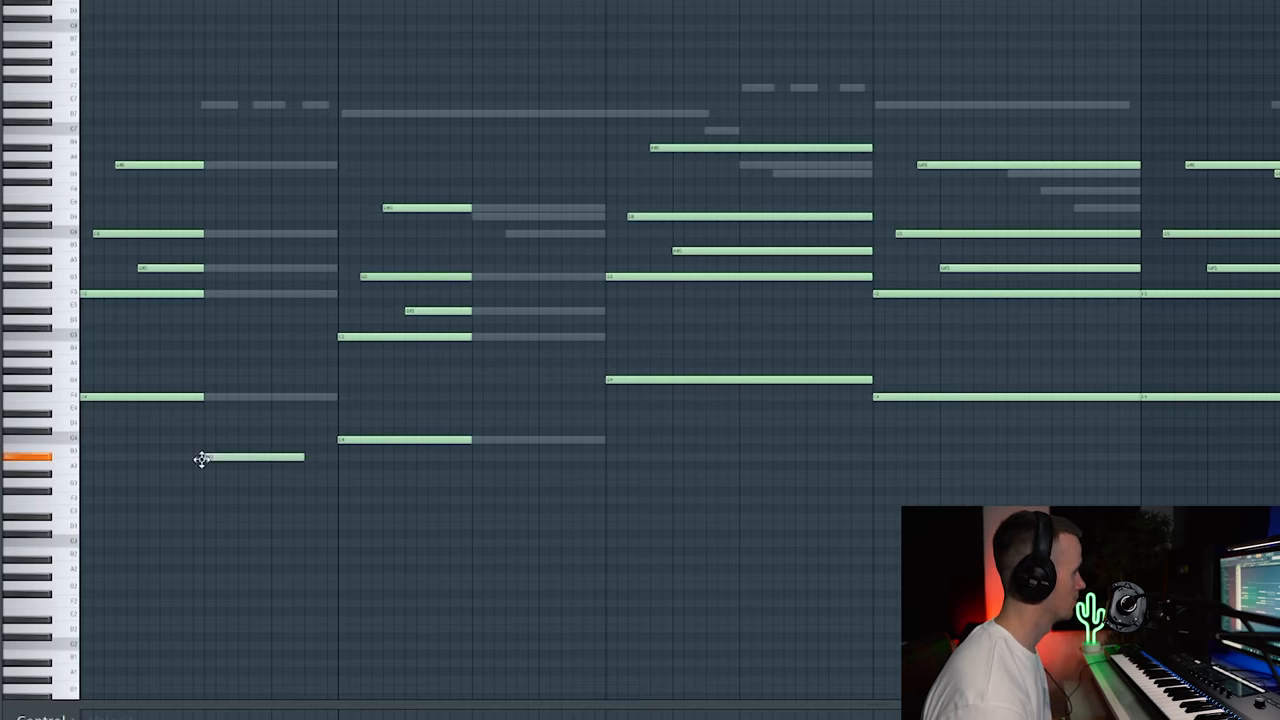
{"action": "left_click_drag", "start_coordinate": [304, 456], "coordinate": [270, 464]}
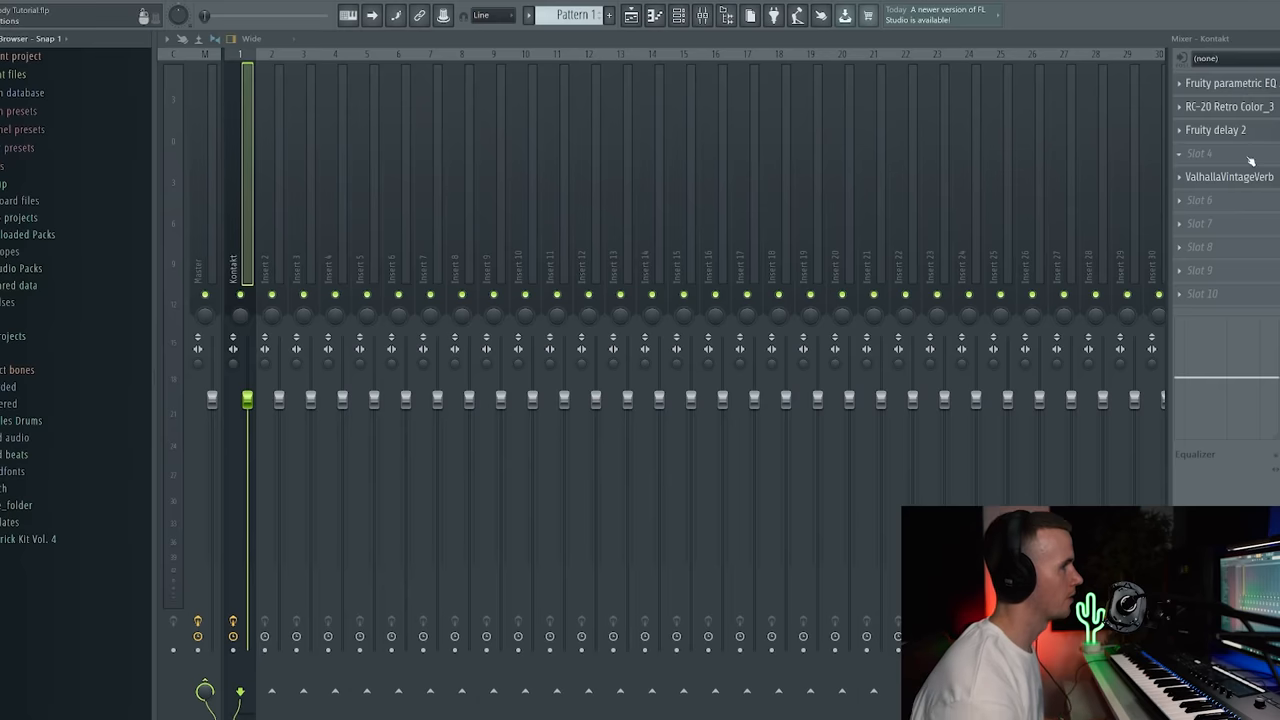
{"action": "left_click", "coordinate": [1200, 152]}
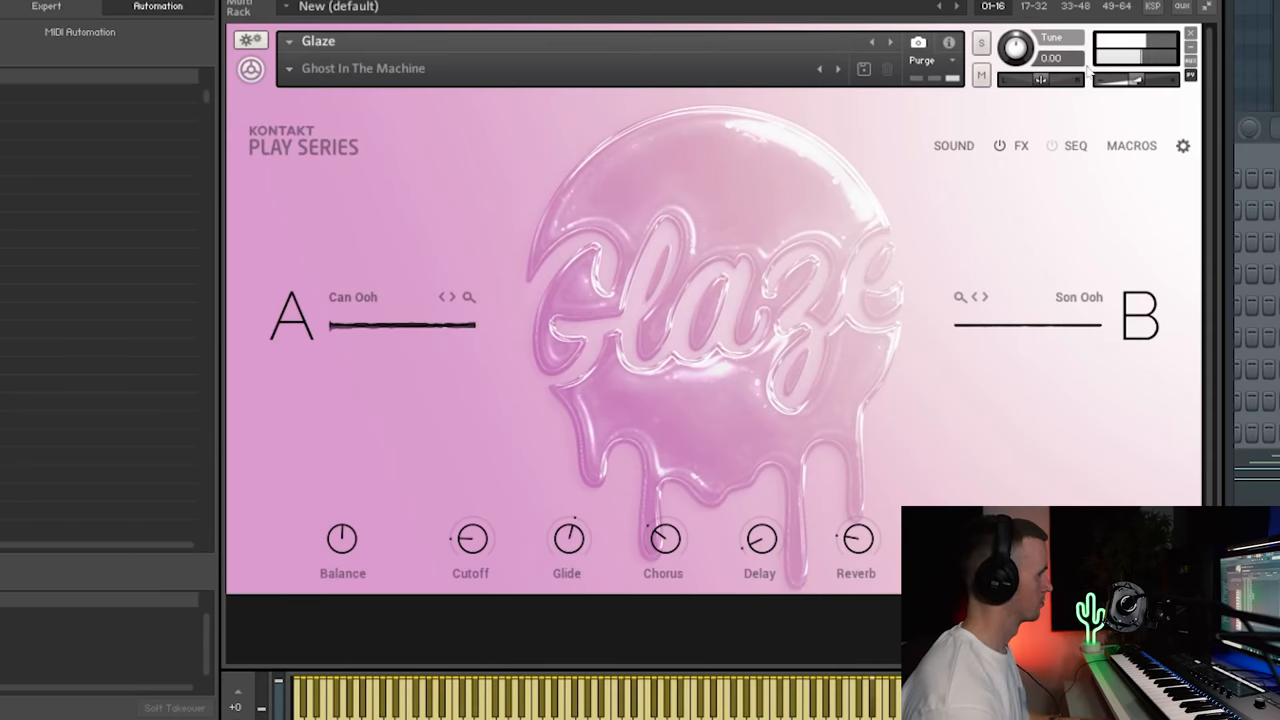
- Turn a Kontakt macro knob to shape the Ghost In The Machine pad's tone
{"action": "left_click_drag", "start_coordinate": [1136, 70], "coordinate": [1136, 76]}
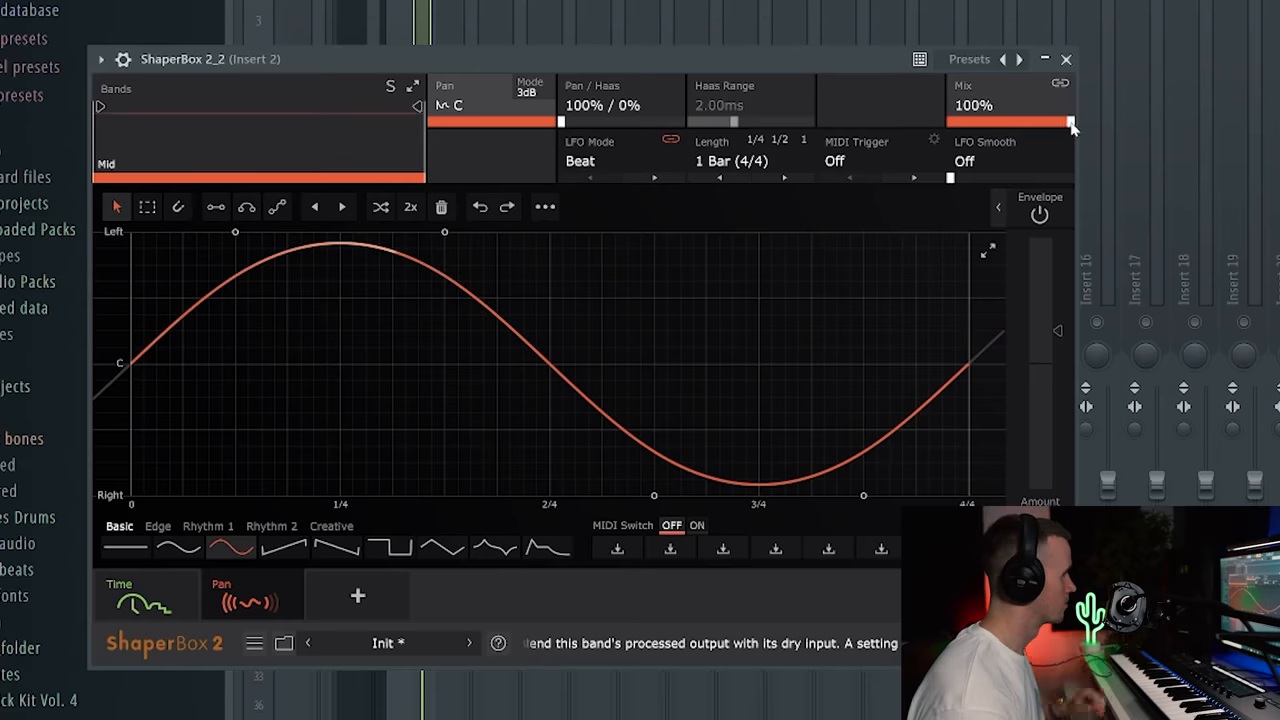
- Set the ShaperBox 2 pan Mix knob to 100% so the full sweep is heard
{"action": "left_click_drag", "start_coordinate": [1070, 122], "coordinate": [1024, 122]}
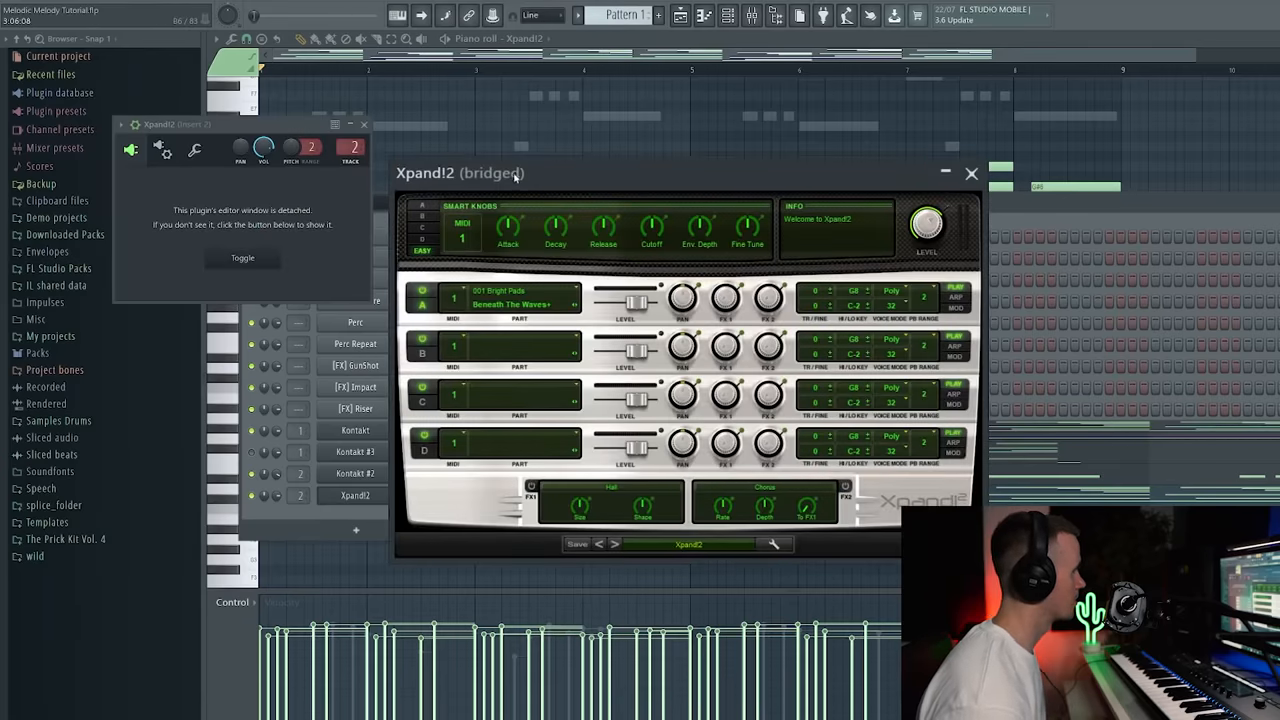
- Load a Pad Layers preset into Xpand!2 Part 1 as an extra pad layer
{"action": "left_click", "coordinate": [520, 250]}
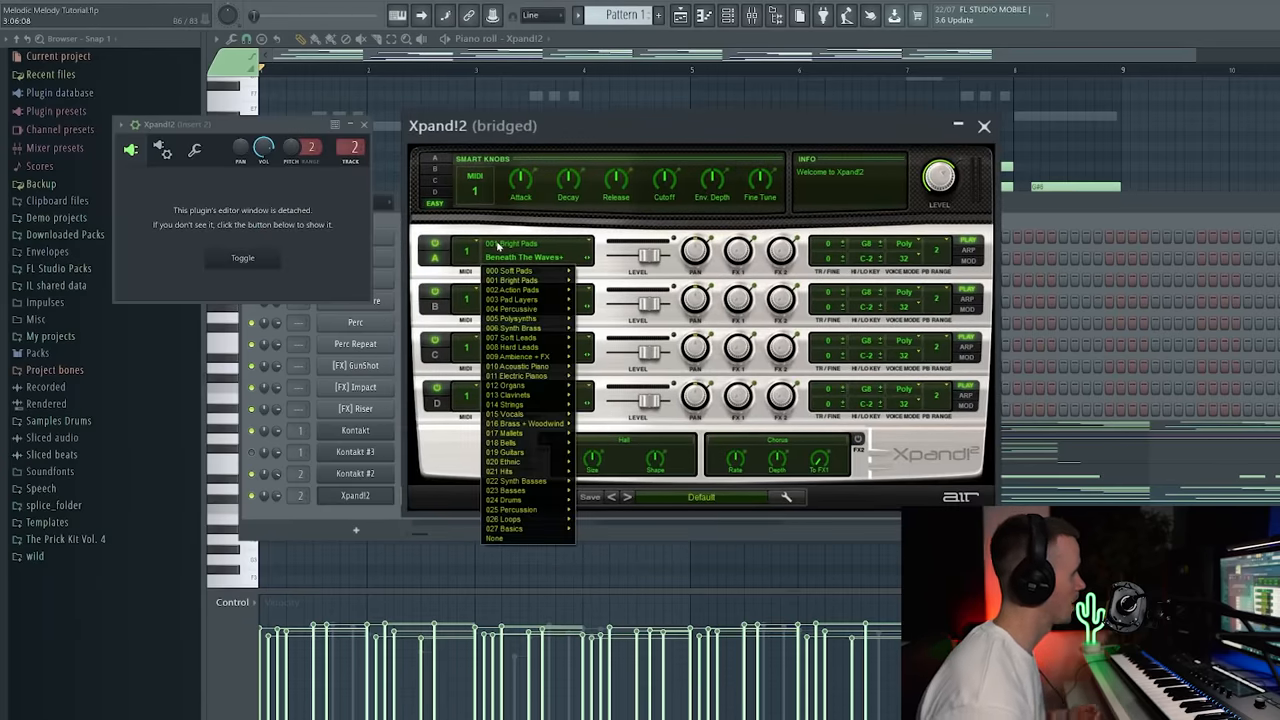
{"action": "left_click", "coordinate": [512, 300]}
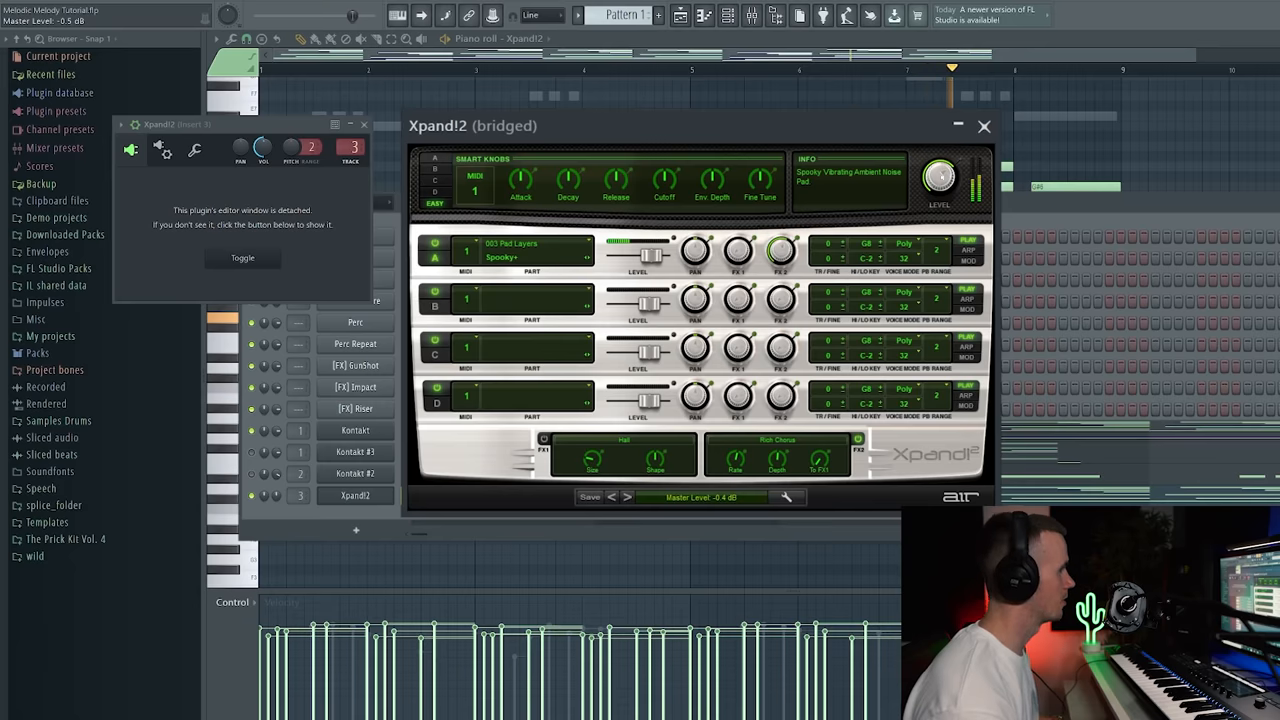
{"action": "left_click", "coordinate": [984, 124]}
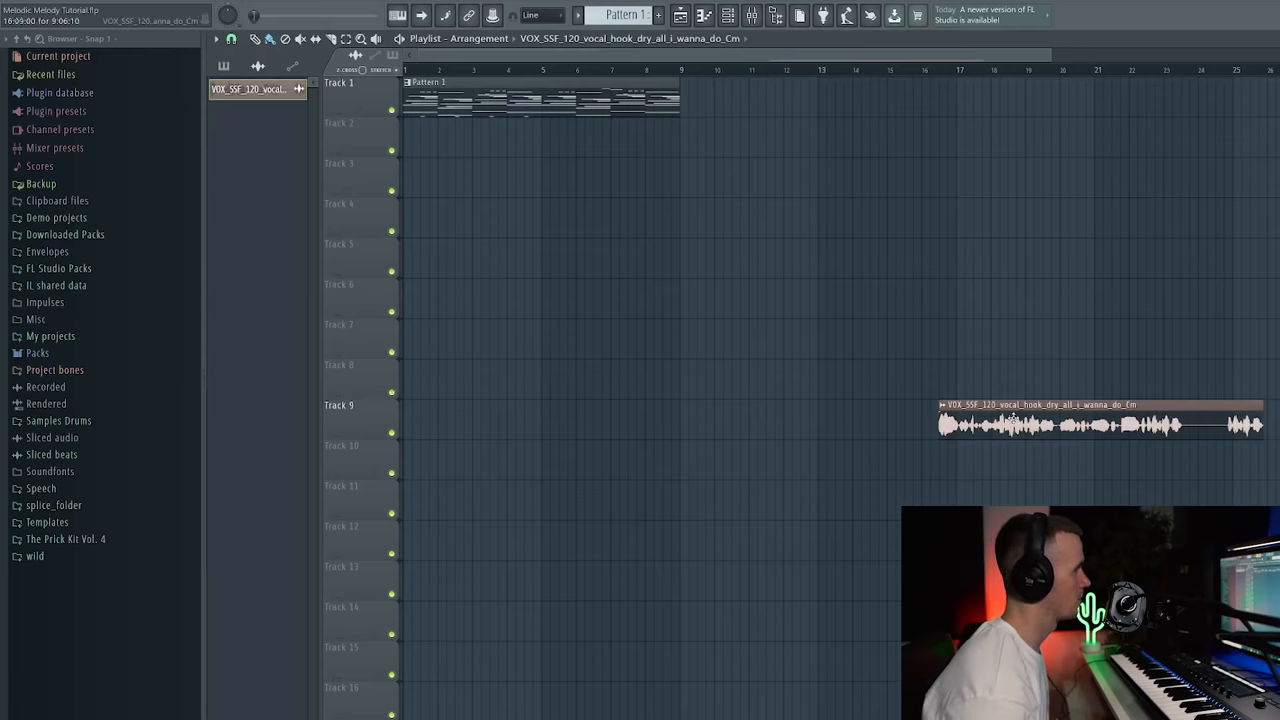
- Route the vocal hook to a mixer insert and add Valhalla VintageVerb in Concert Hall mode
{"action": "right_click", "coordinate": [1096, 420]}
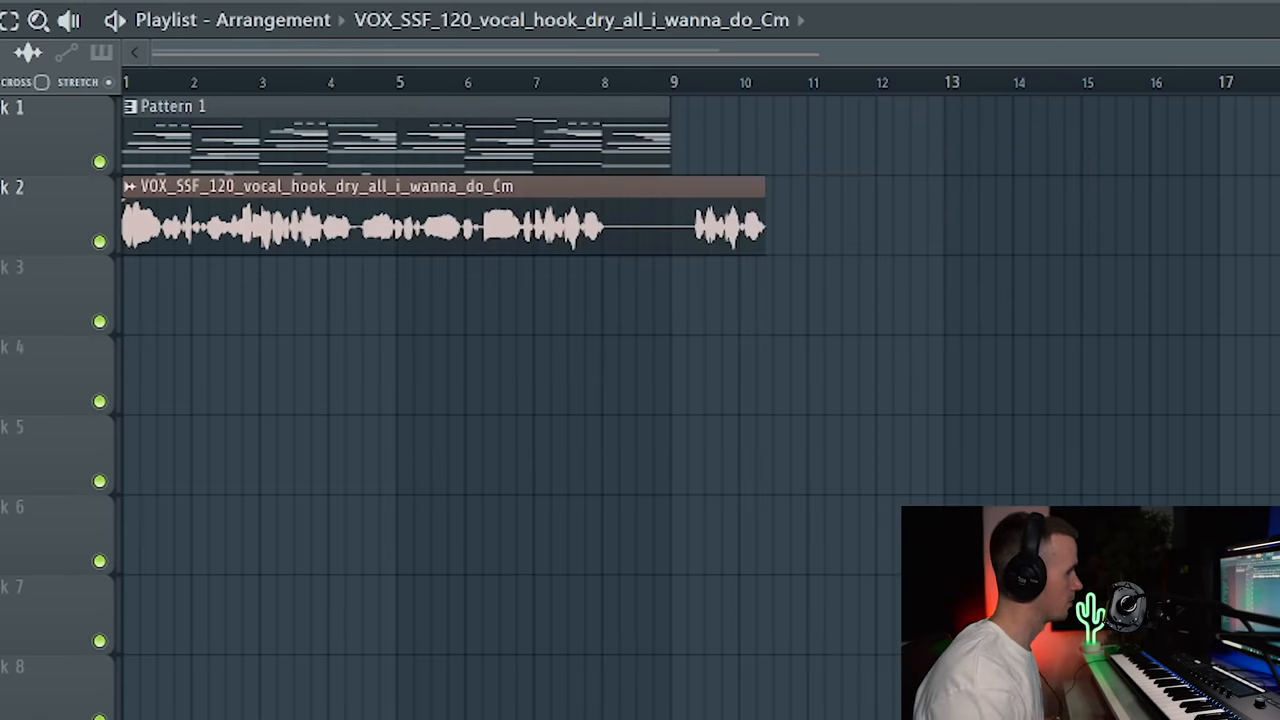
{"action": "left_click_drag", "start_coordinate": [764, 224], "coordinate": [670, 224]}
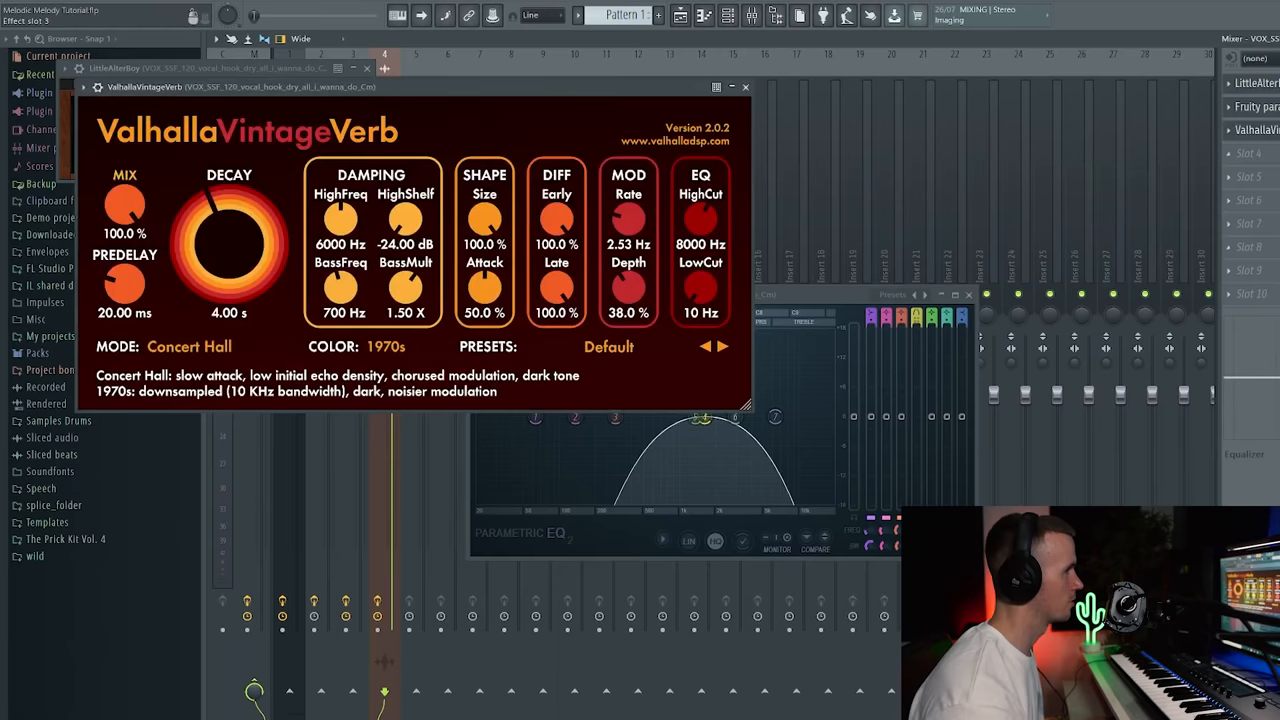
- Bring the VintageVerb MIX knob down from fully wet to about 28%
{"action": "left_click_drag", "start_coordinate": [124, 204], "coordinate": [124, 250]}
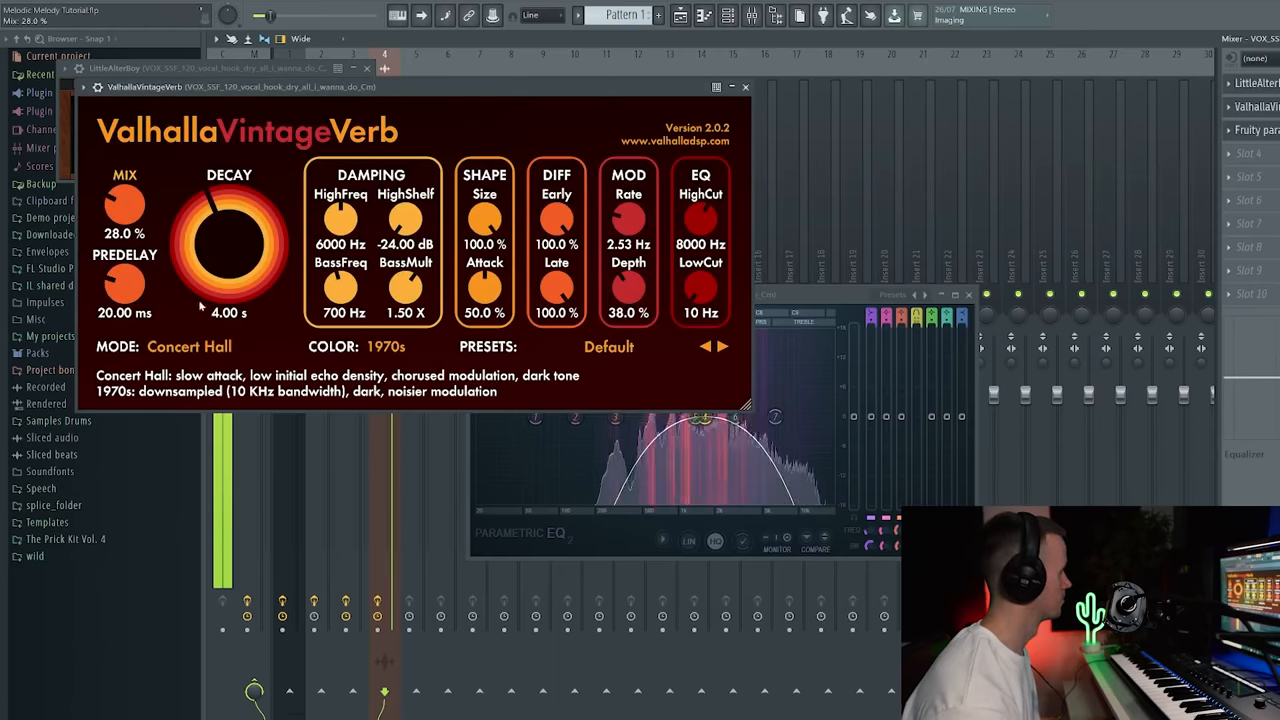
{"action": "left_click_drag", "start_coordinate": [228, 230], "coordinate": [228, 290]}
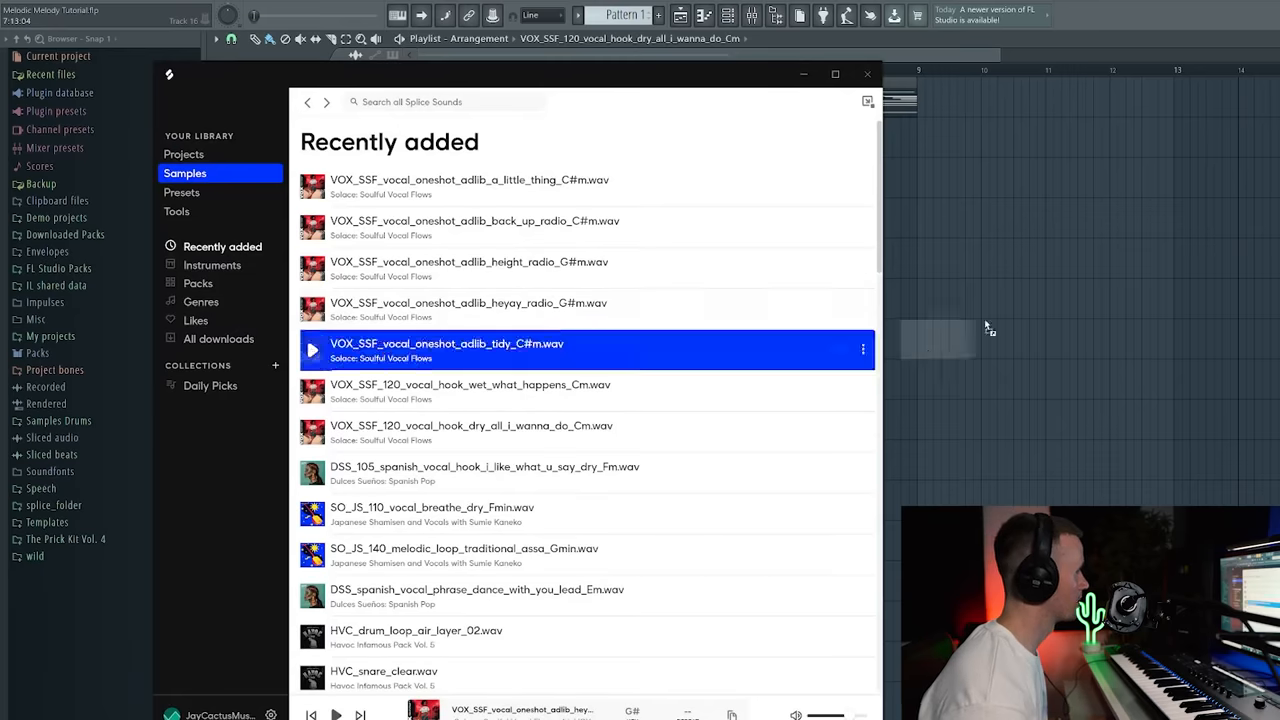
- Audition a vocal adlib one-shot in Splice's Recently added samples for Track 2
{"action": "left_click", "coordinate": [868, 72]}
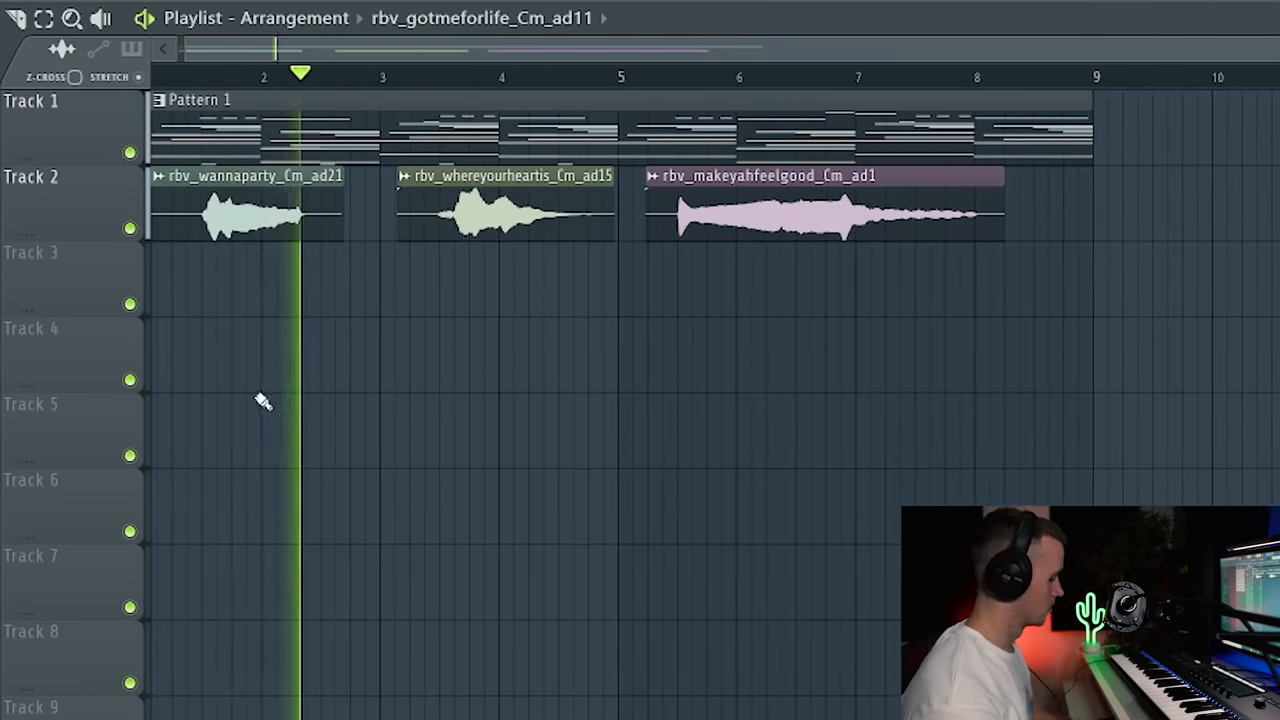
- Load a Fruity Delay into an empty effect slot on the vocal's mixer insert
{"action": "left_click", "coordinate": [440, 72]}
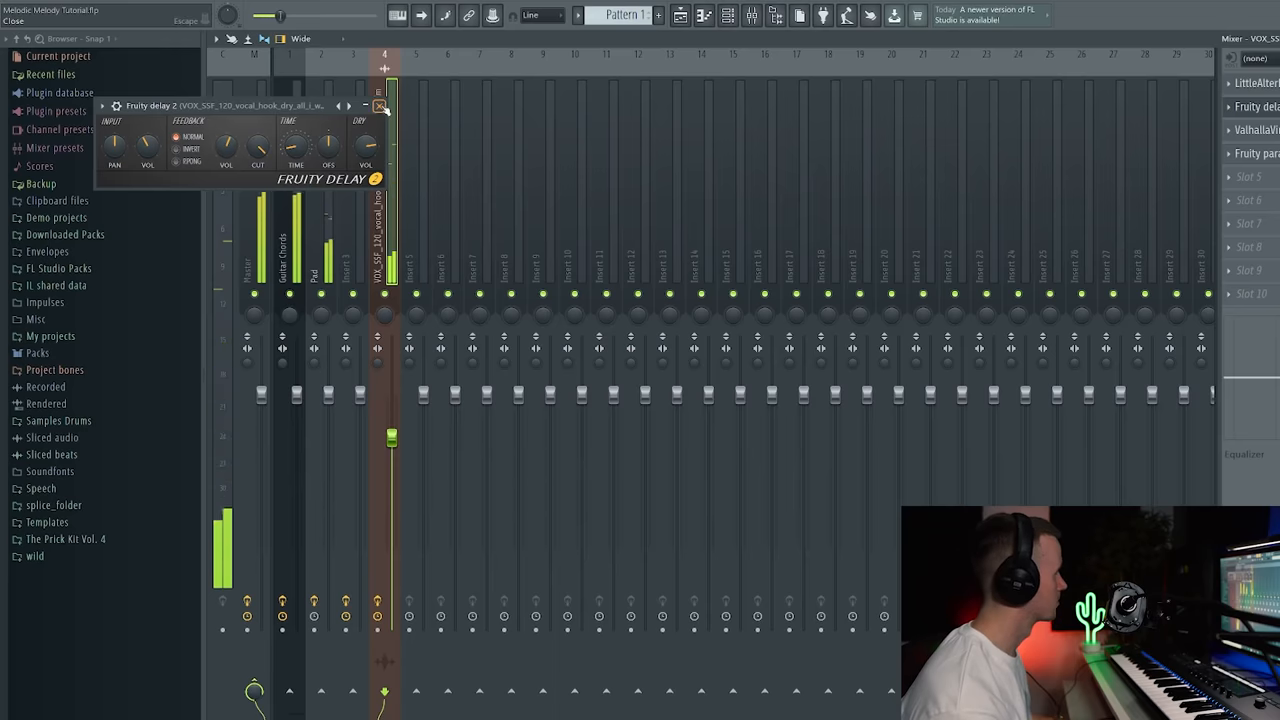
- Consolidate the vocal hook with its effects into a new playlist audio clip
{"action": "left_click", "coordinate": [380, 106]}
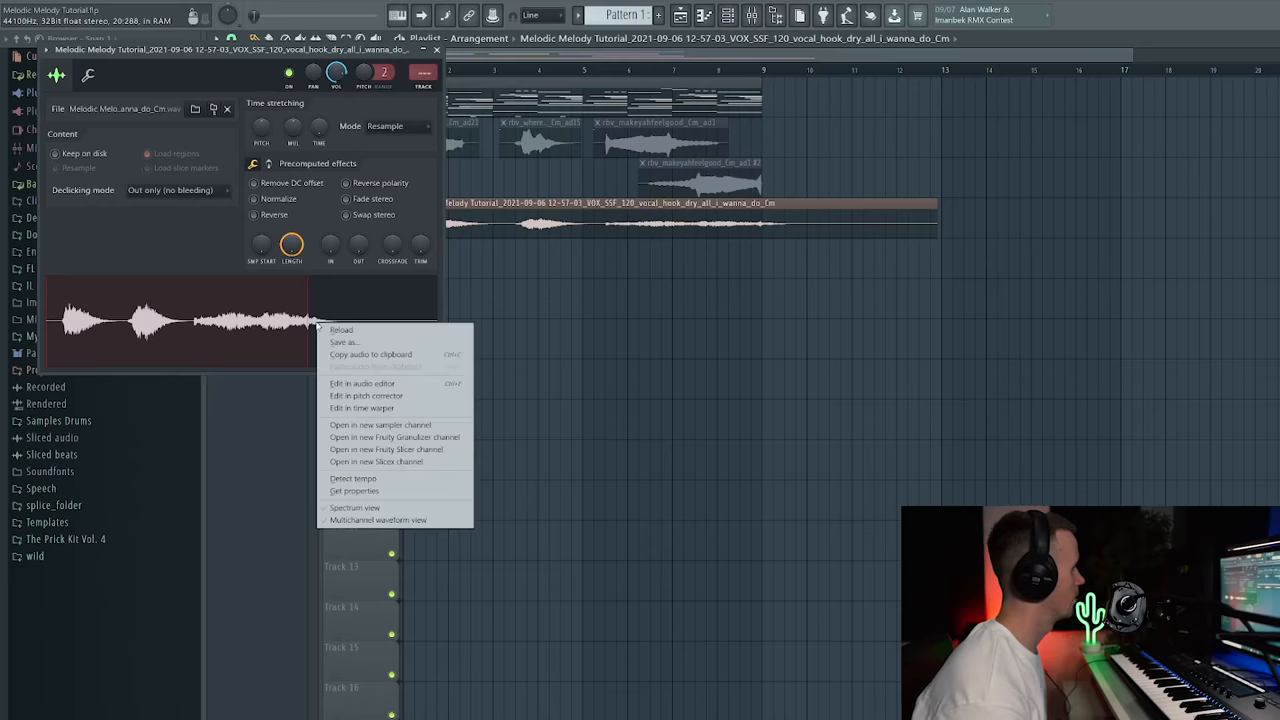
- Set the rendered vocal clip's sample rate to 9000 Hz in its sample properties
{"action": "left_click", "coordinate": [362, 384]}
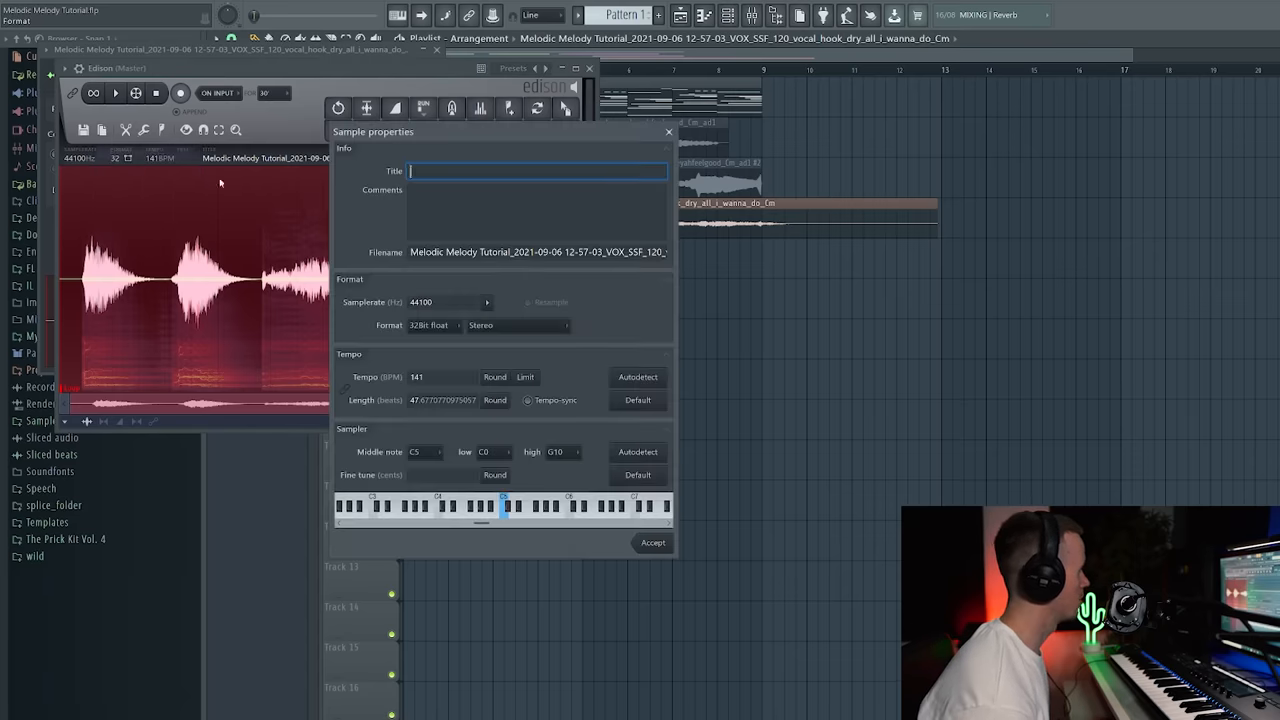
{"action": "left_click", "coordinate": [440, 302]}
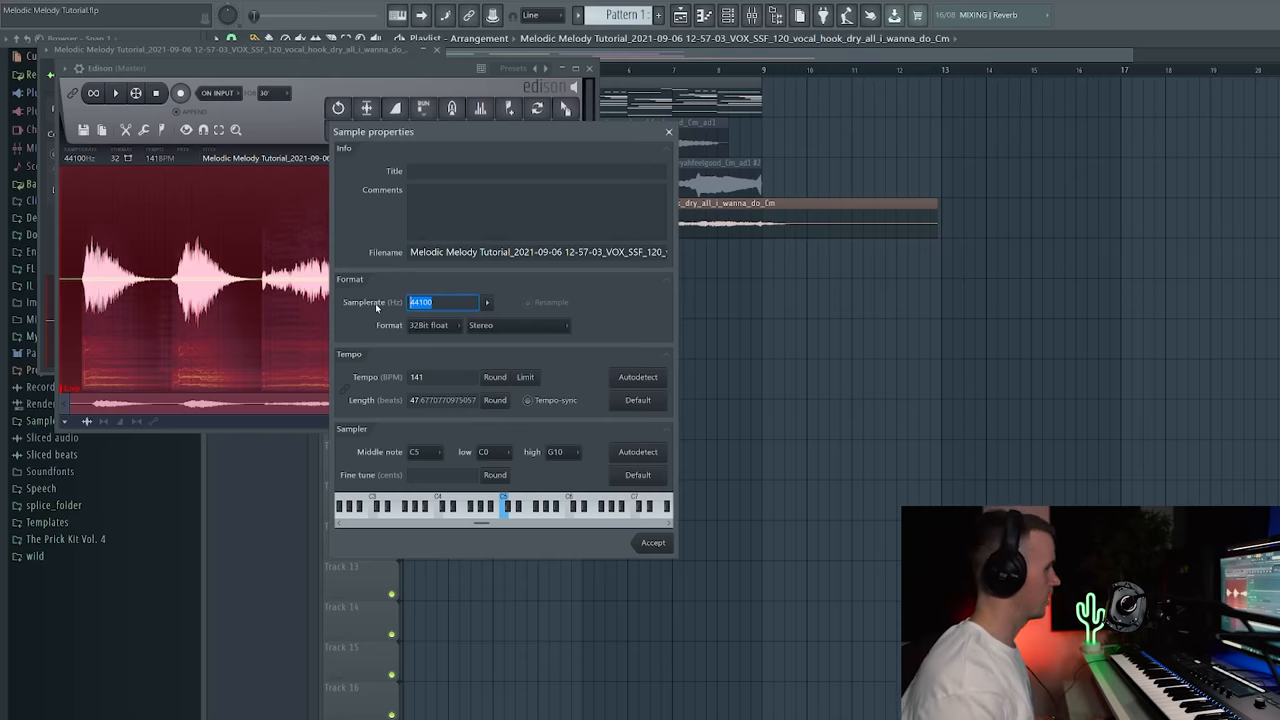
{"action": "type", "text": "9000"}
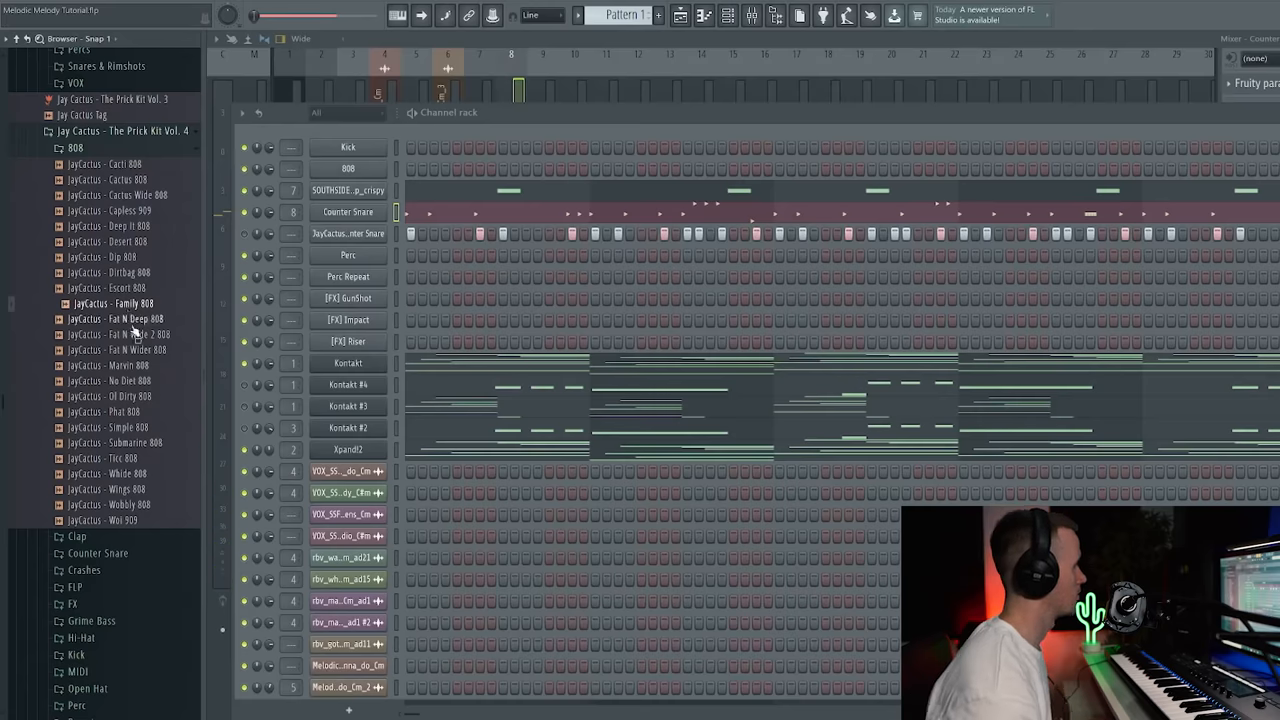
- Draw long 808 notes on C5, F5, D#5 and G5 following the chord progression
{"action": "left_click", "coordinate": [112, 396]}
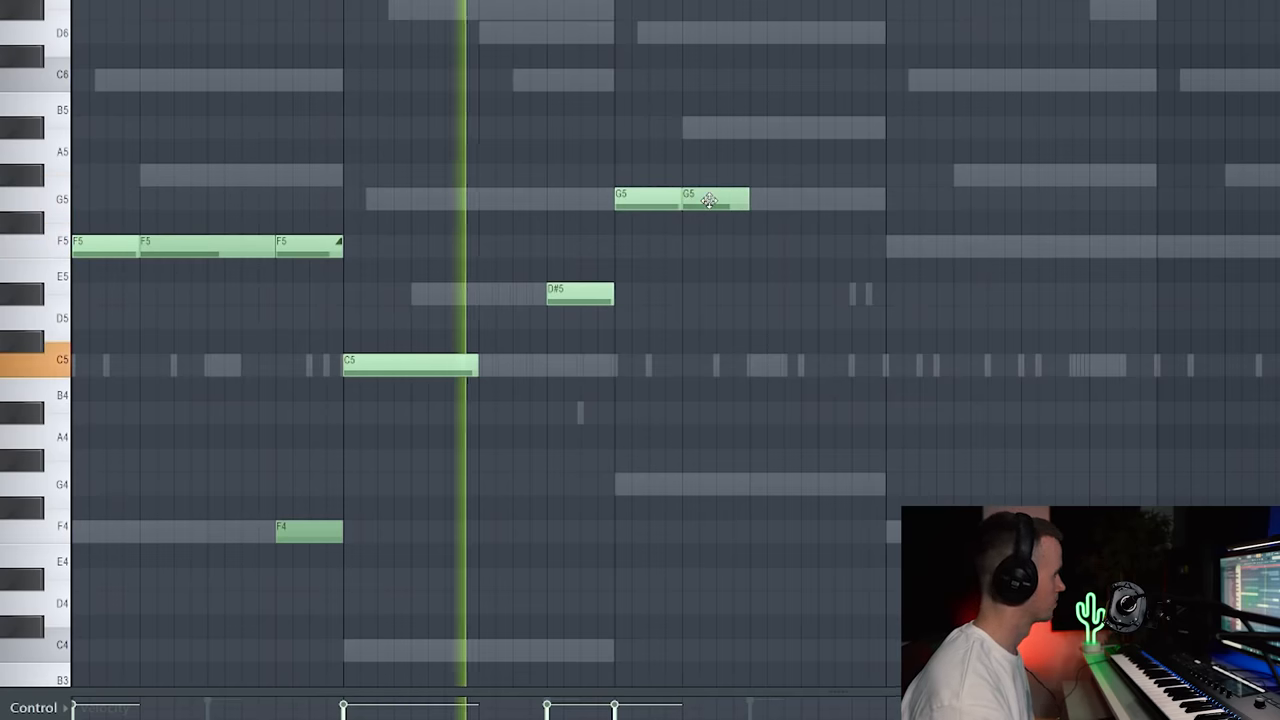
{"action": "mouse_move", "coordinate": [736, 218]}
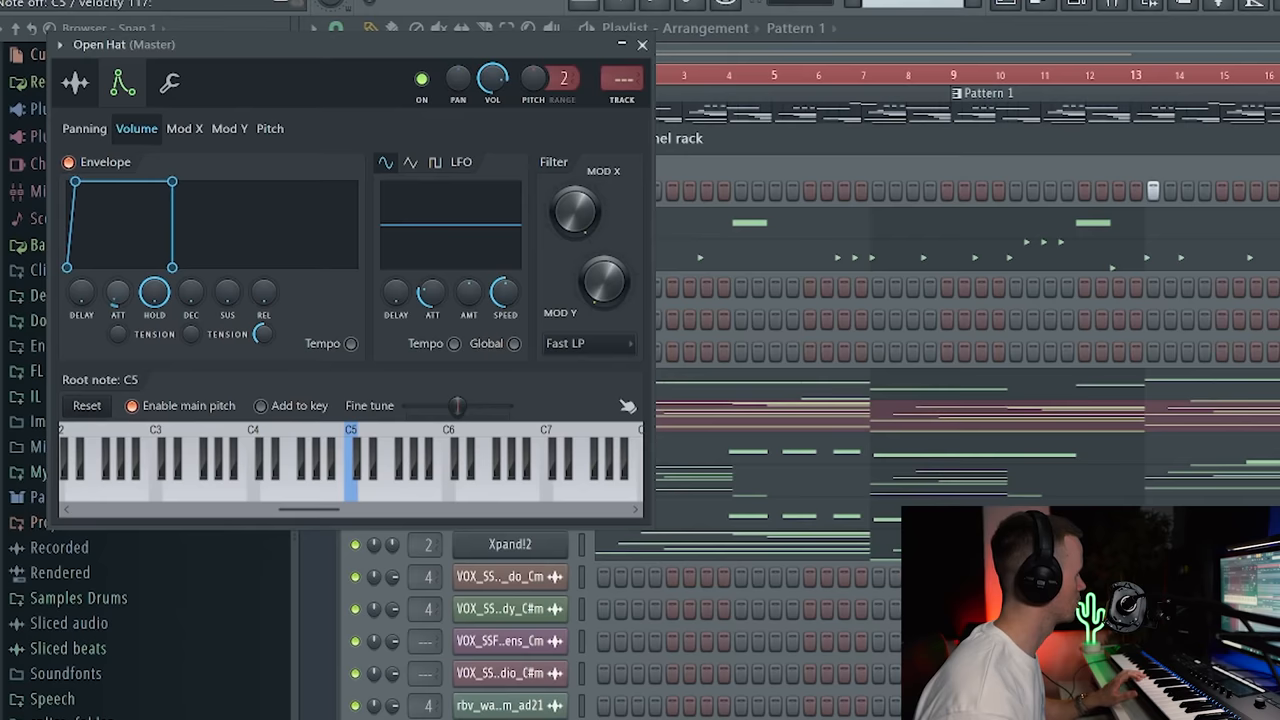
- Program short Open Hat hits on C5 in its Piano Roll, then view the Channel Rack
{"action": "left_click", "coordinate": [642, 44]}
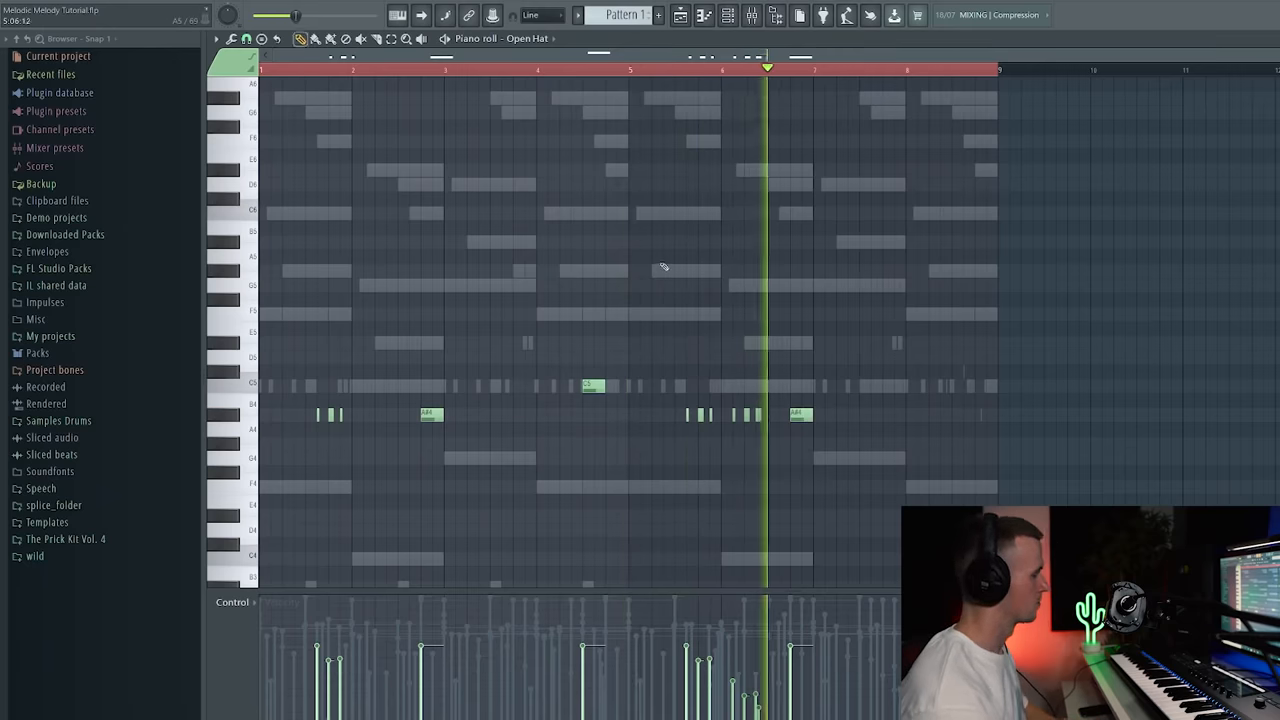
{"action": "left_click", "coordinate": [728, 14]}
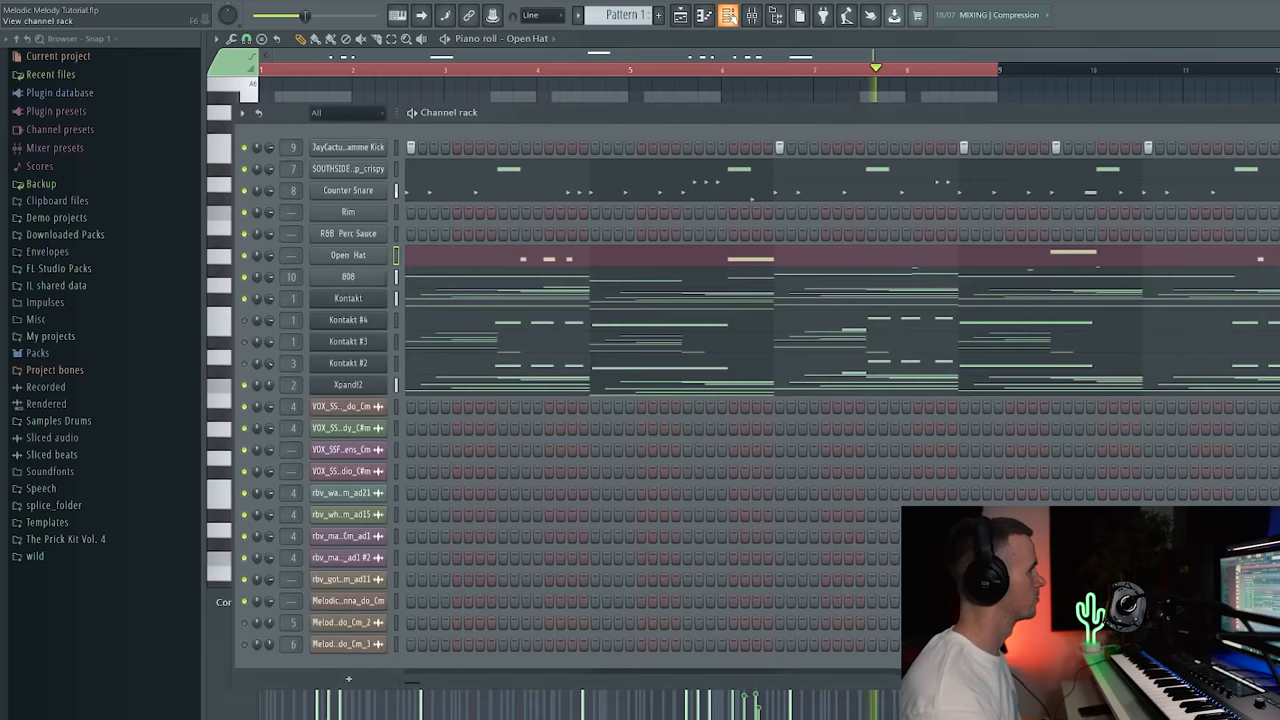